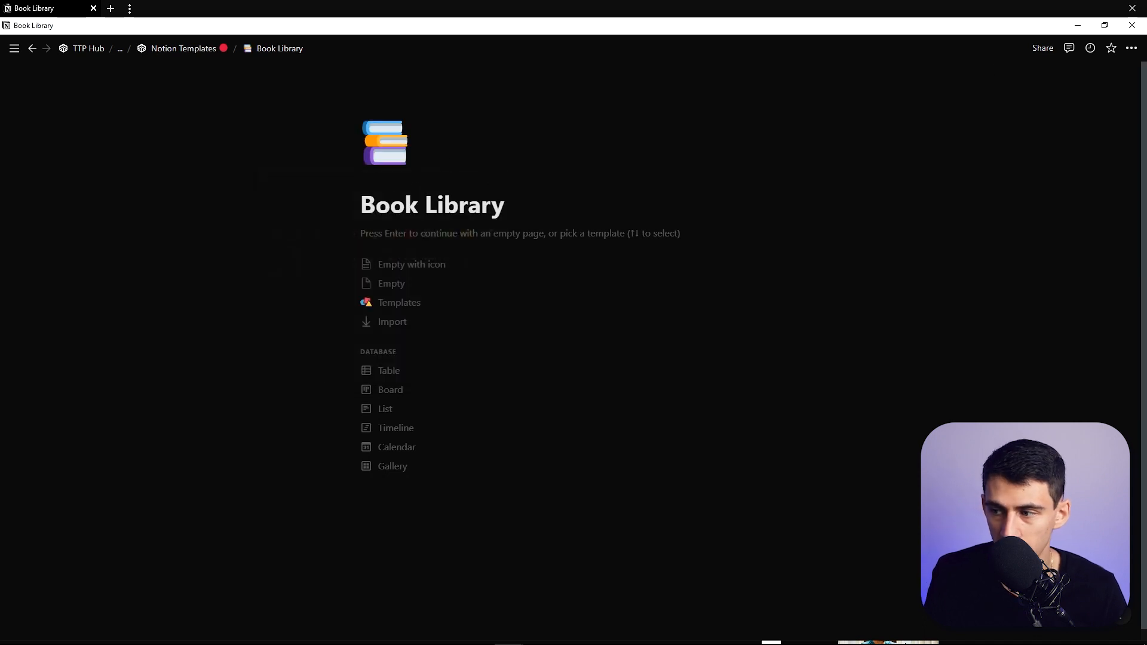
# Step: Make the page full width and insert a synced block holding placeholder text
pyautogui.click(1128, 48)
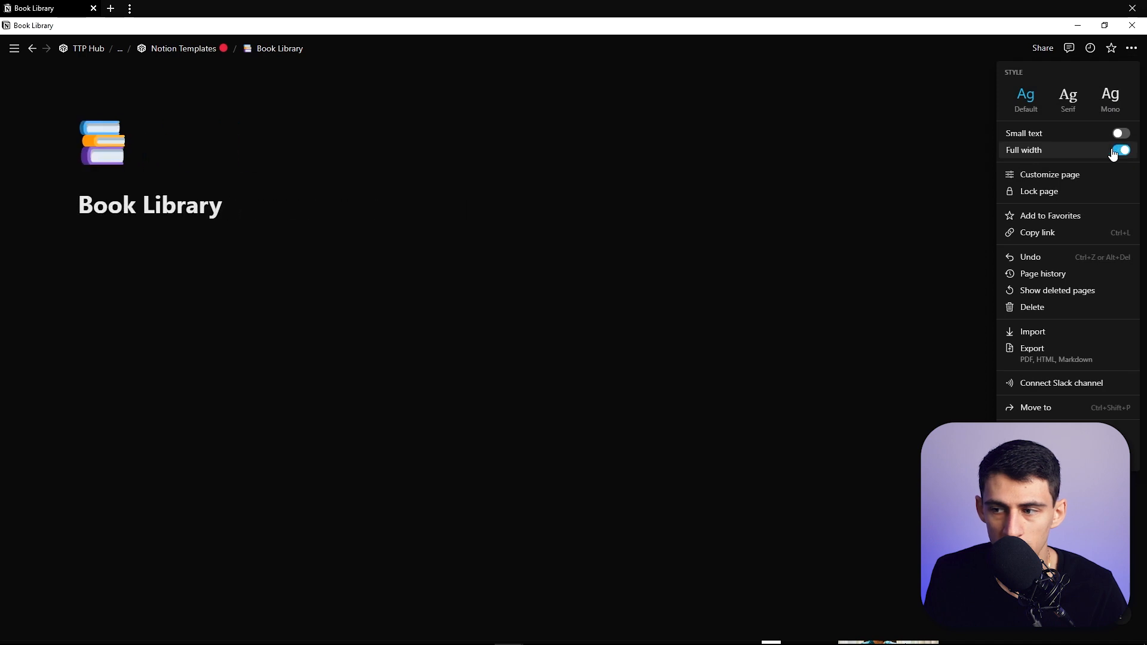
pyautogui.write('/sy')
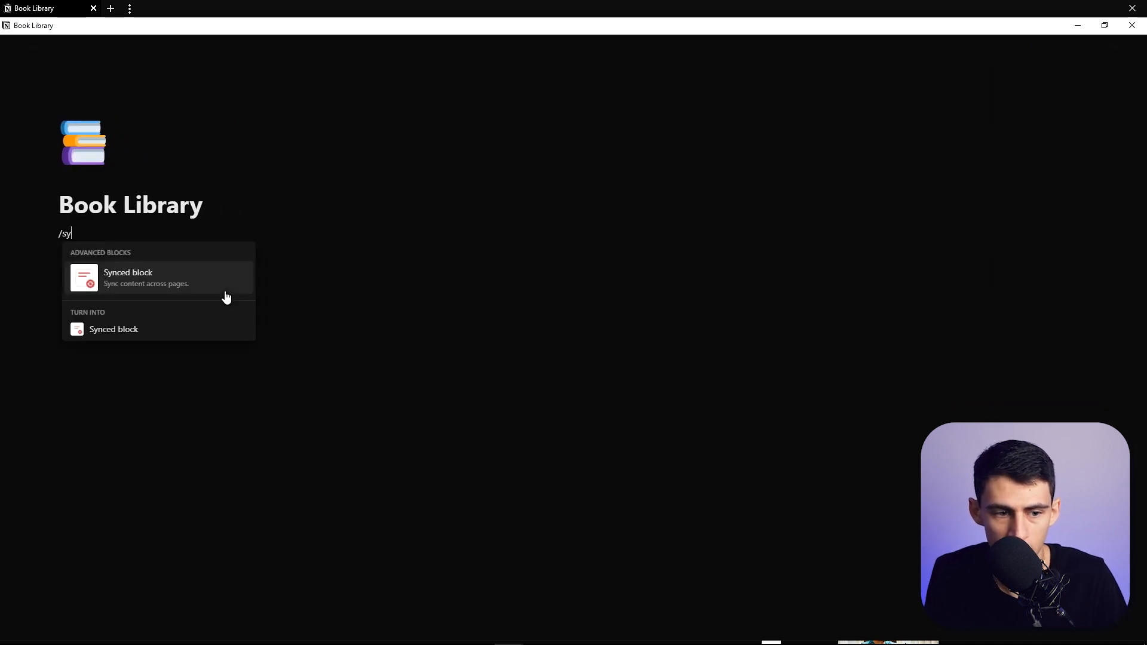
pyautogui.write('dsfal;fja;f')
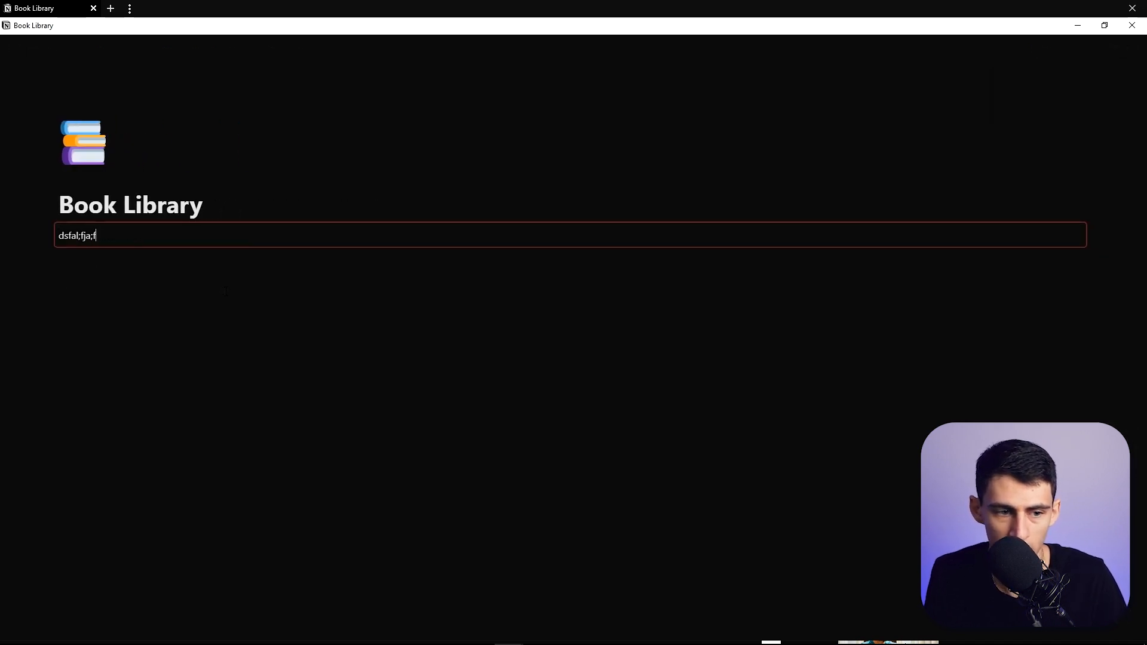
pyautogui.press('Return')
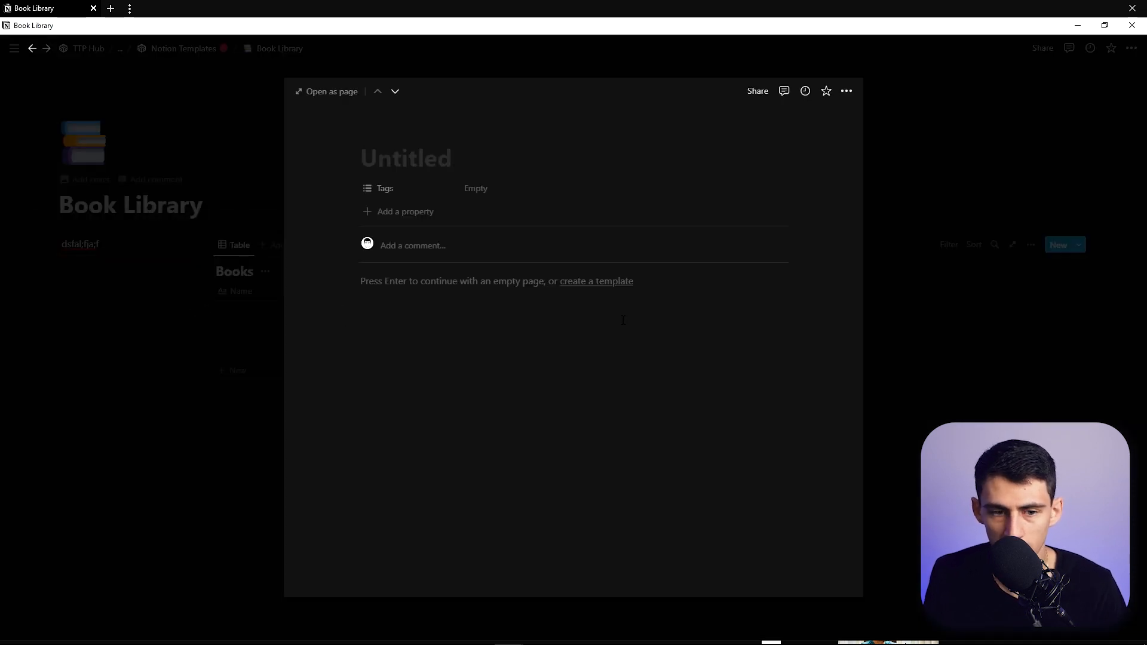
# Step: Add an Author property, turn Tags into Status set to Now Reading, and name a new property Ratings
pyautogui.click(1027, 244)
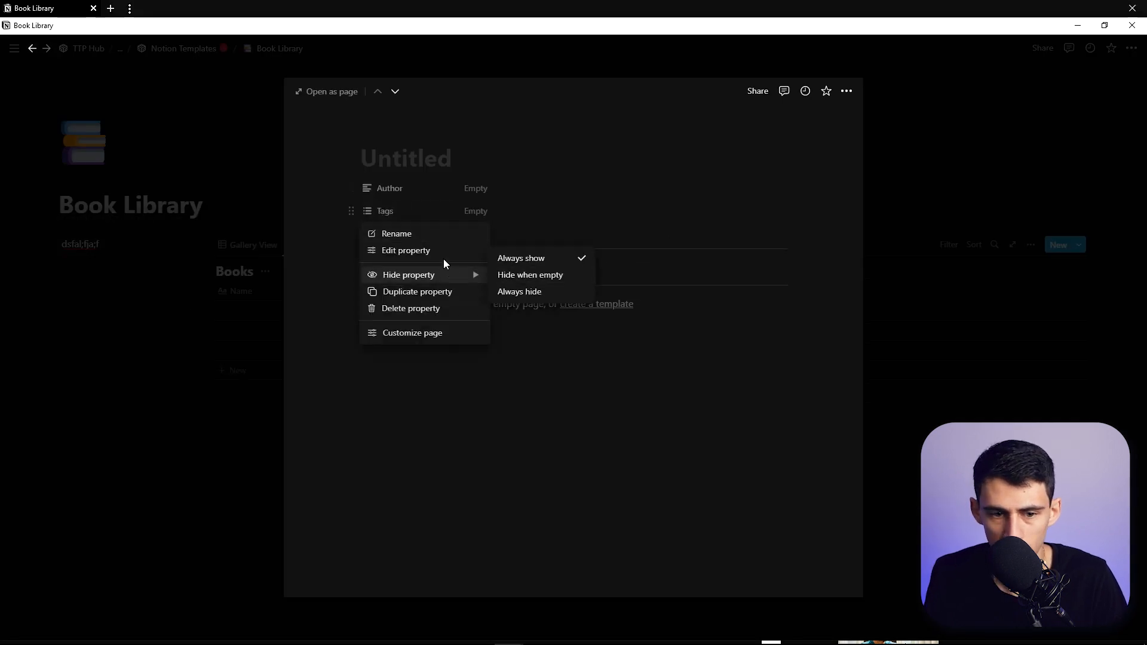
pyautogui.click(407, 250)
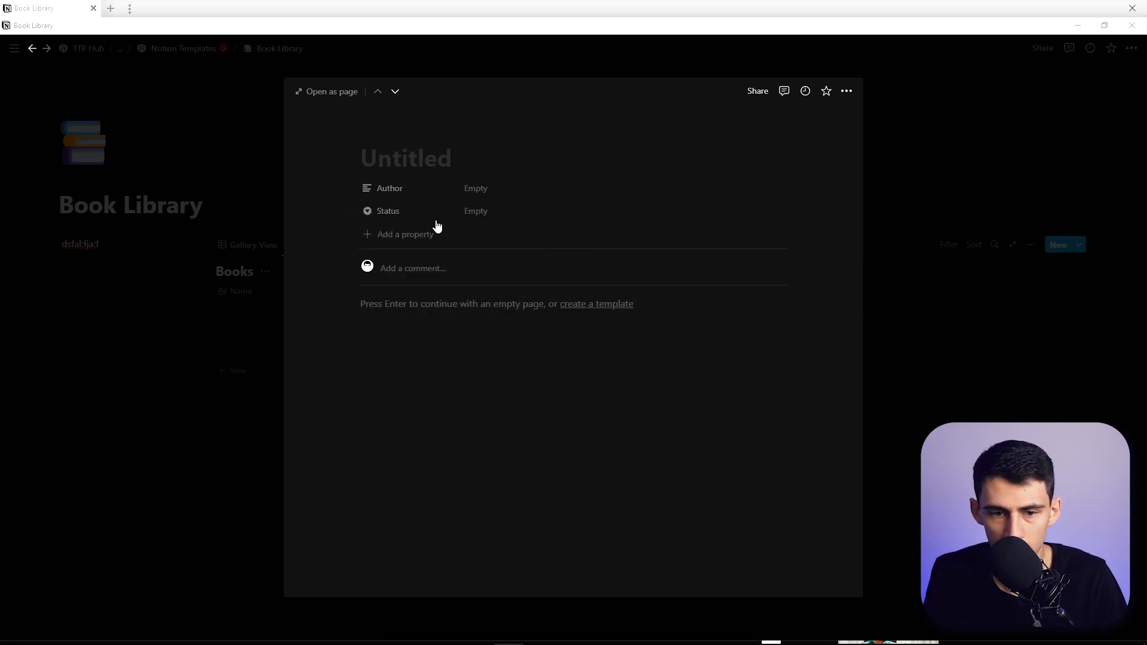
pyautogui.write('Up')
pyautogui.write('R')
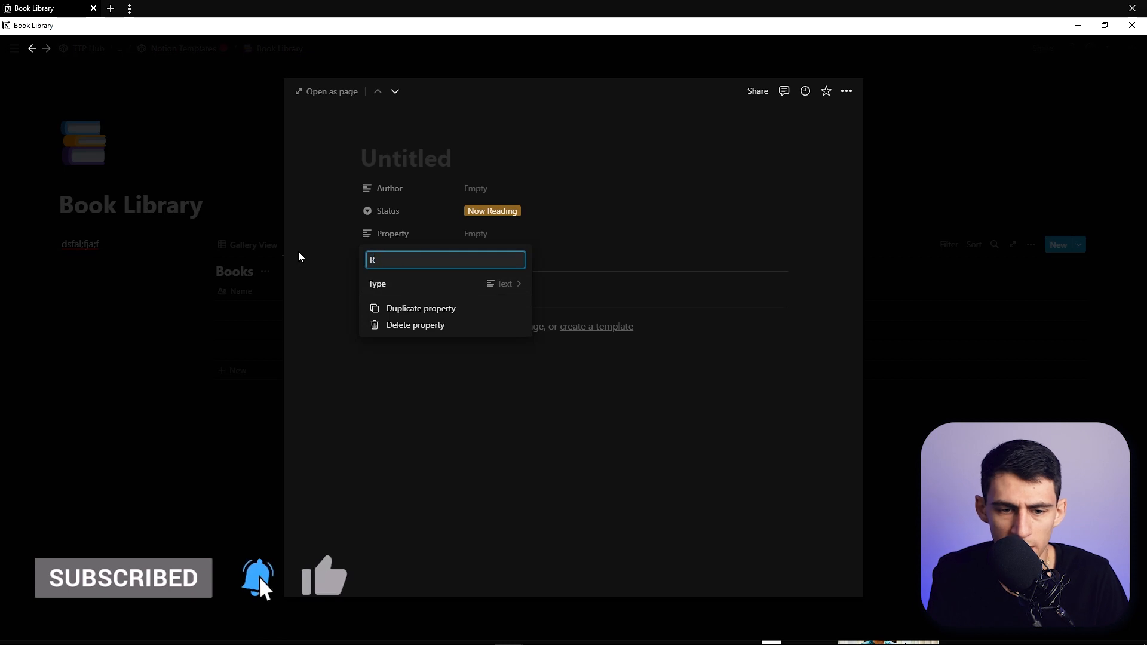
pyautogui.write('atings')
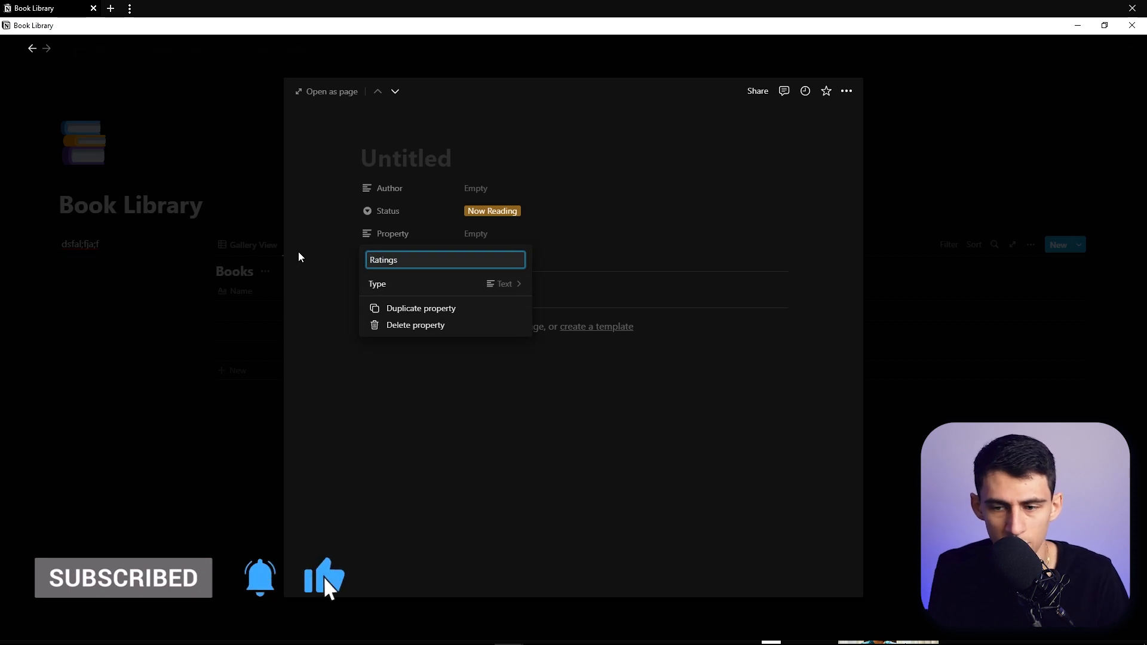
# Step: Give the Rating select property a star emoji option and choose it
pyautogui.click(504, 283)
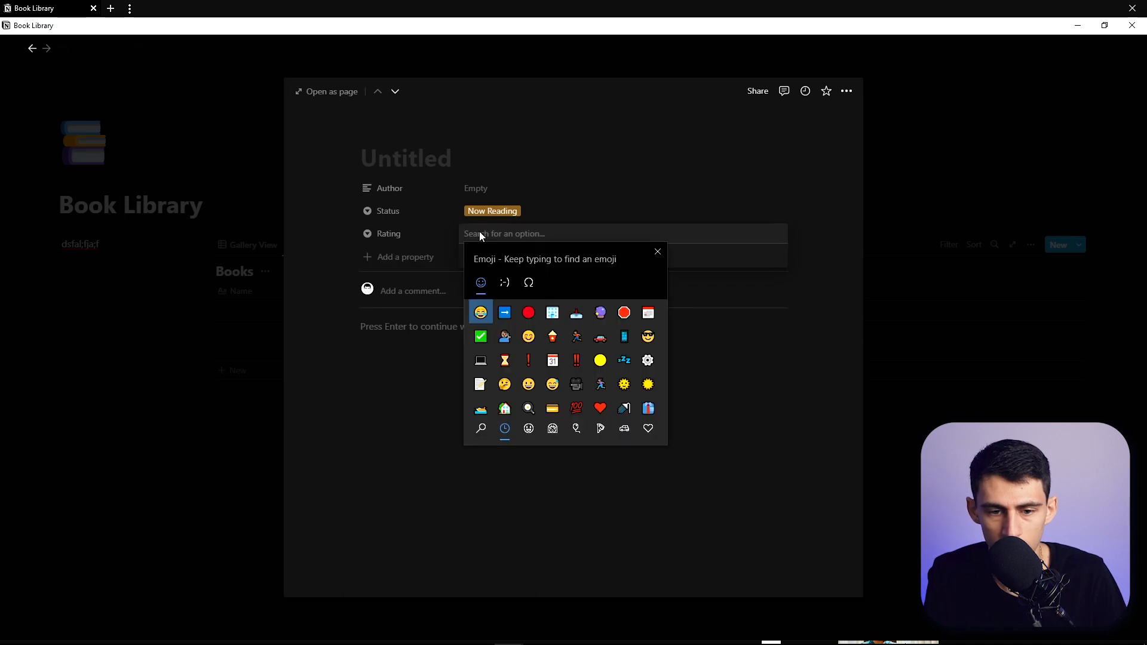
pyautogui.write('re')
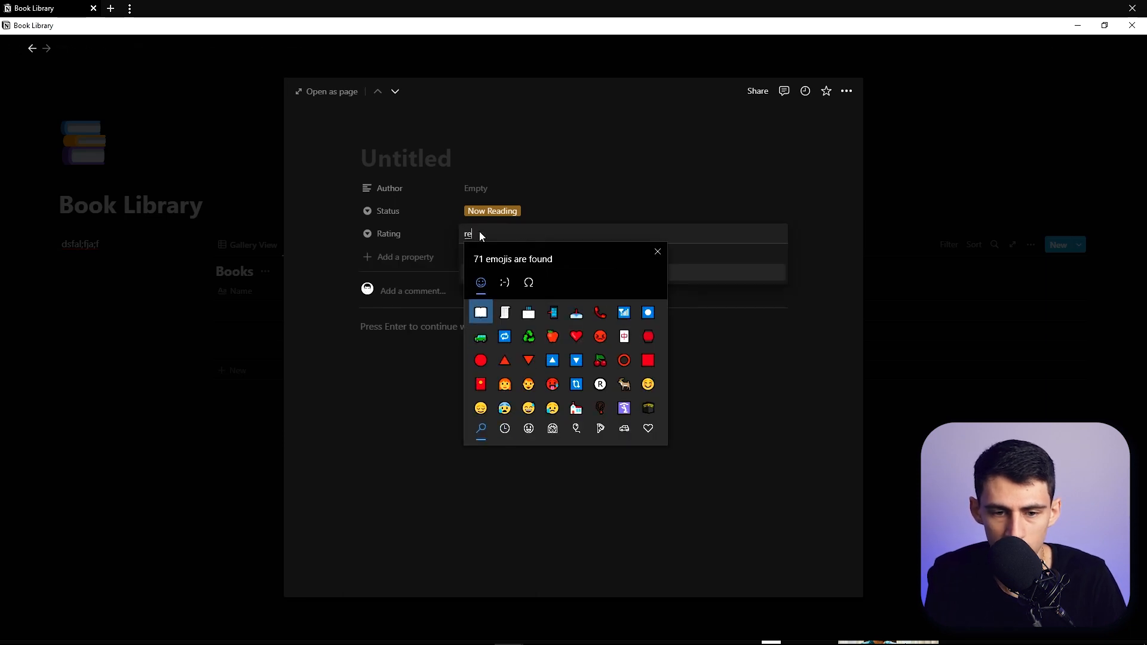
pyautogui.write('star')
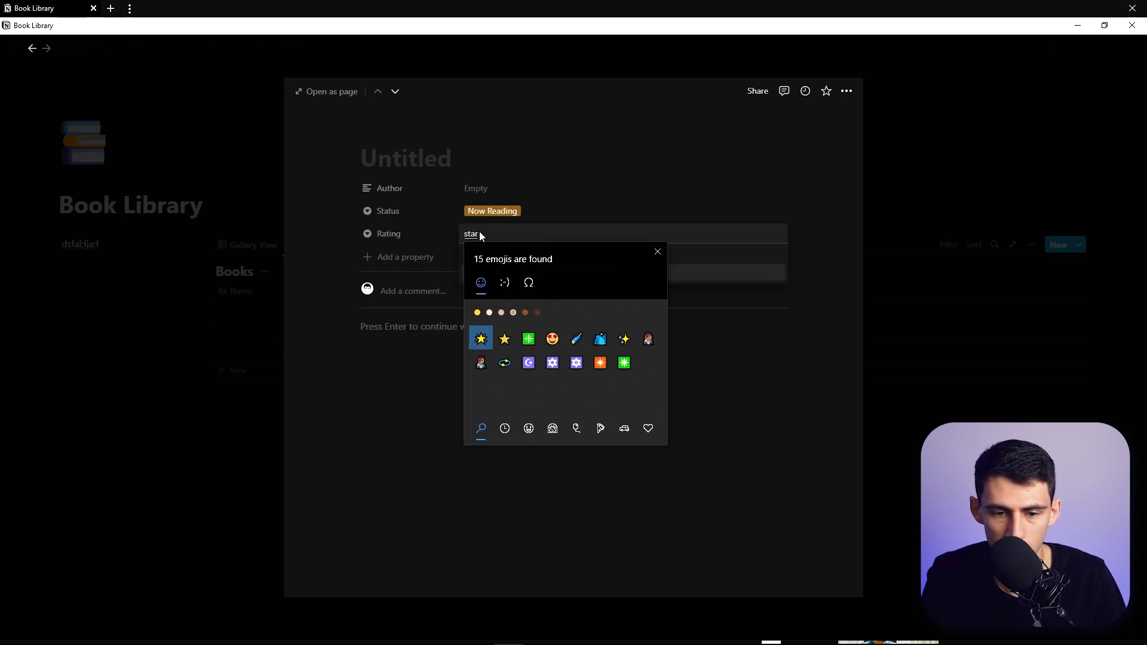
pyautogui.click(504, 338)
pyautogui.write('Content Medi')
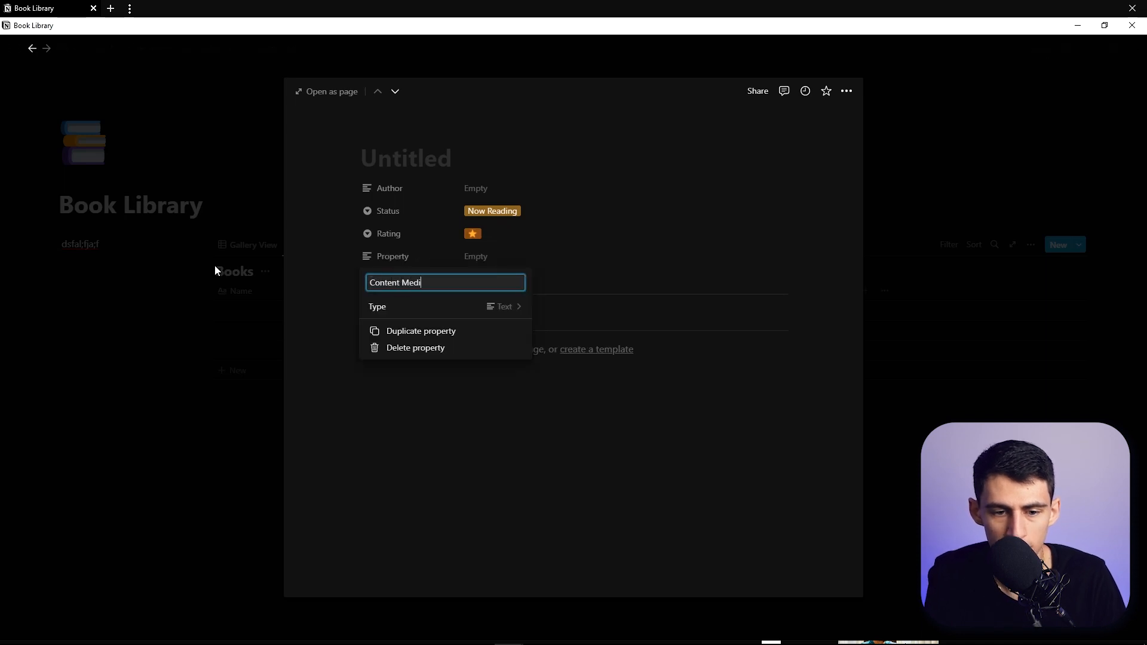
# Step: Make Content Medium a multi-select property and add a URL property
pyautogui.click(503, 306)
pyautogui.write('selec')
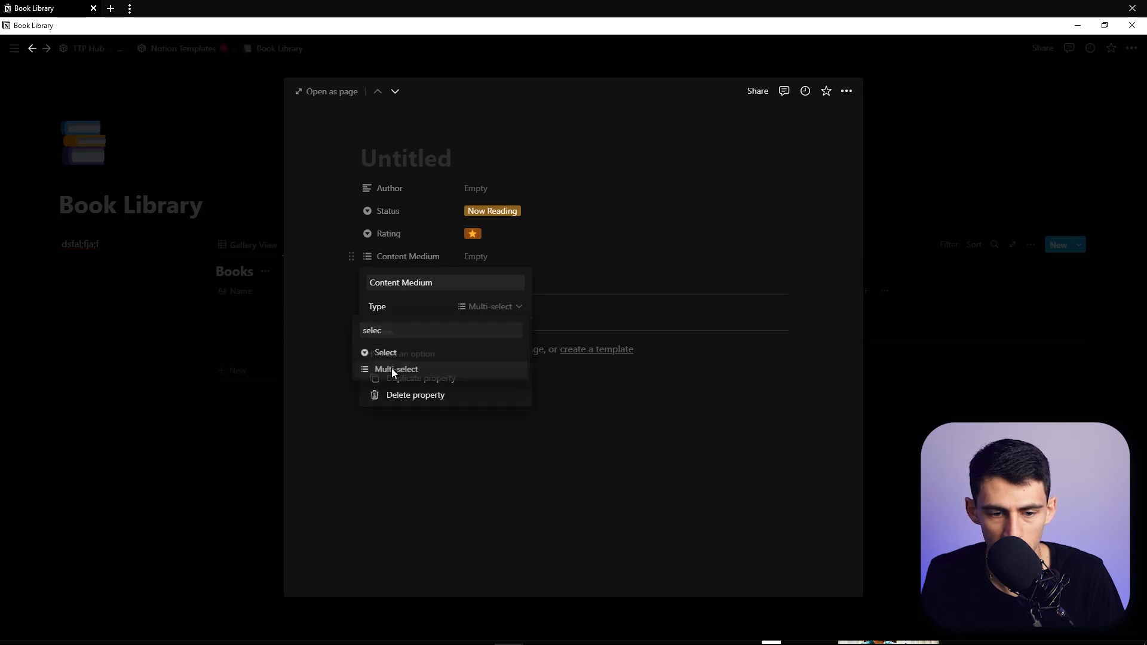
pyautogui.click(396, 368)
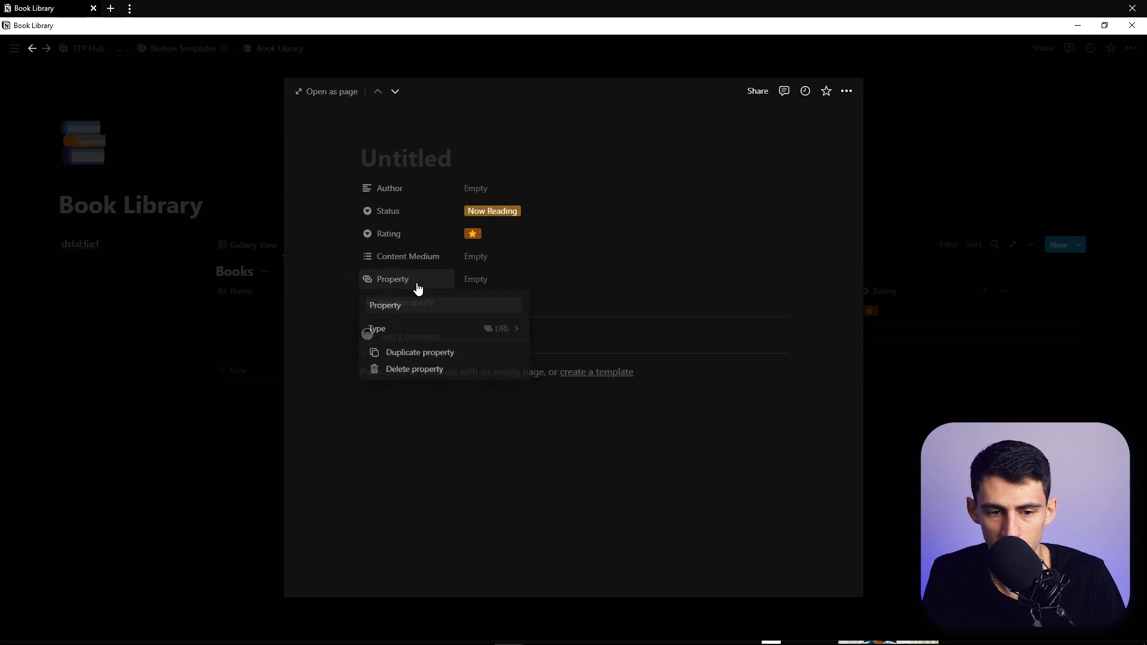
pyautogui.write('URL')
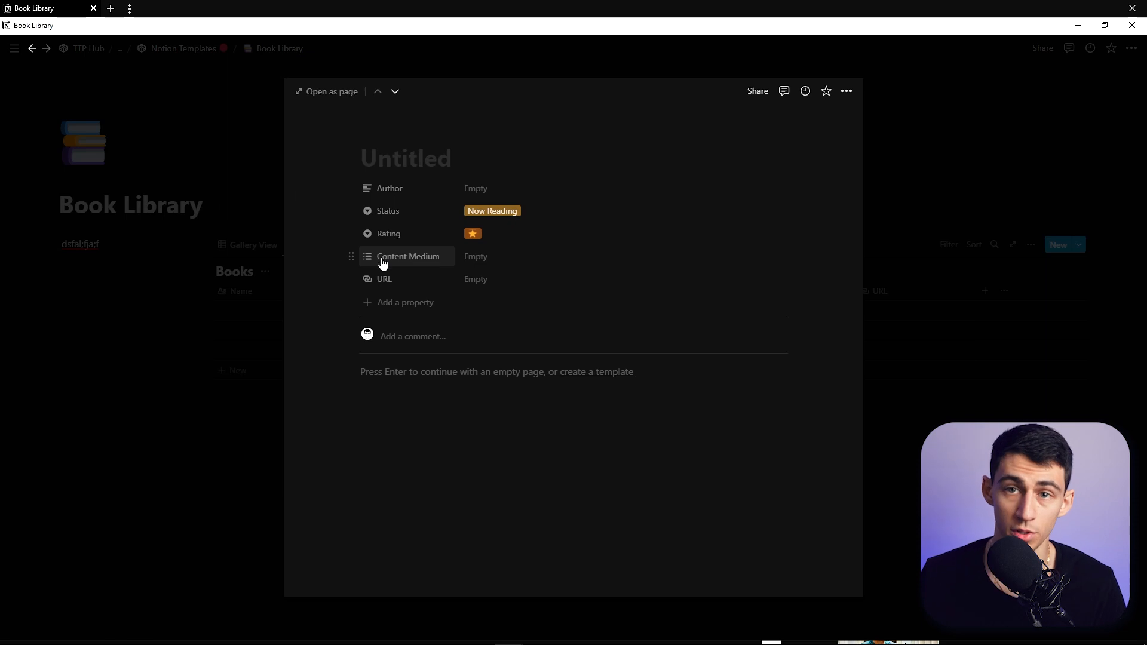
# Step: Create a new template for the Books database and reopen it for editing
pyautogui.click(1058, 244)
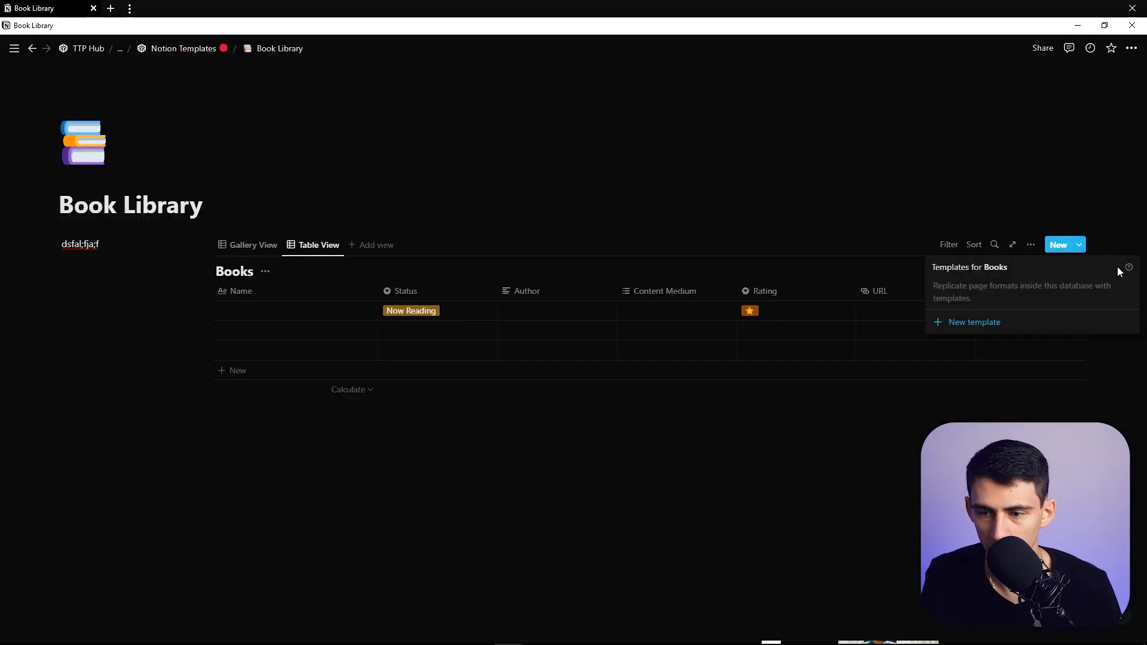
pyautogui.click(974, 322)
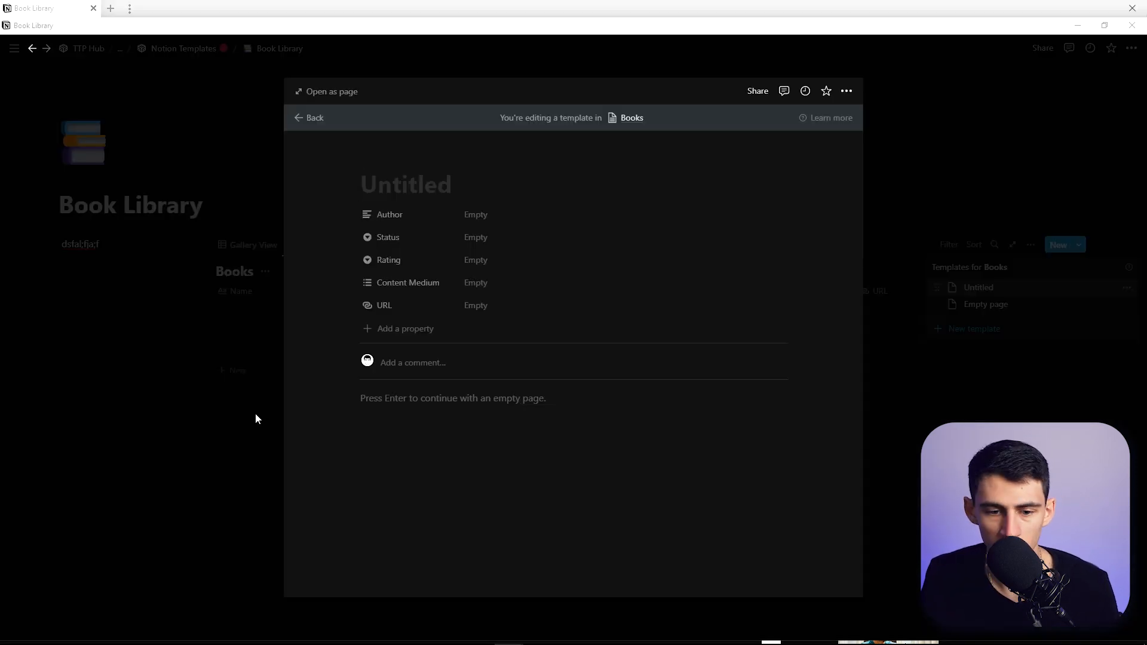
pyautogui.click(308, 118)
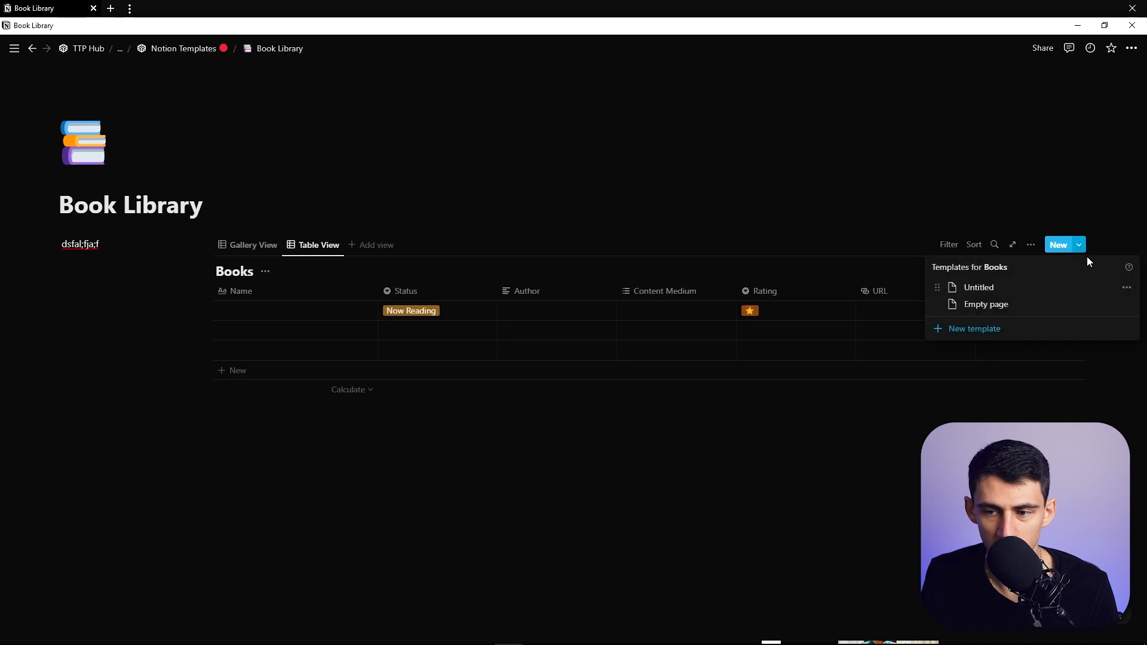
pyautogui.click(979, 287)
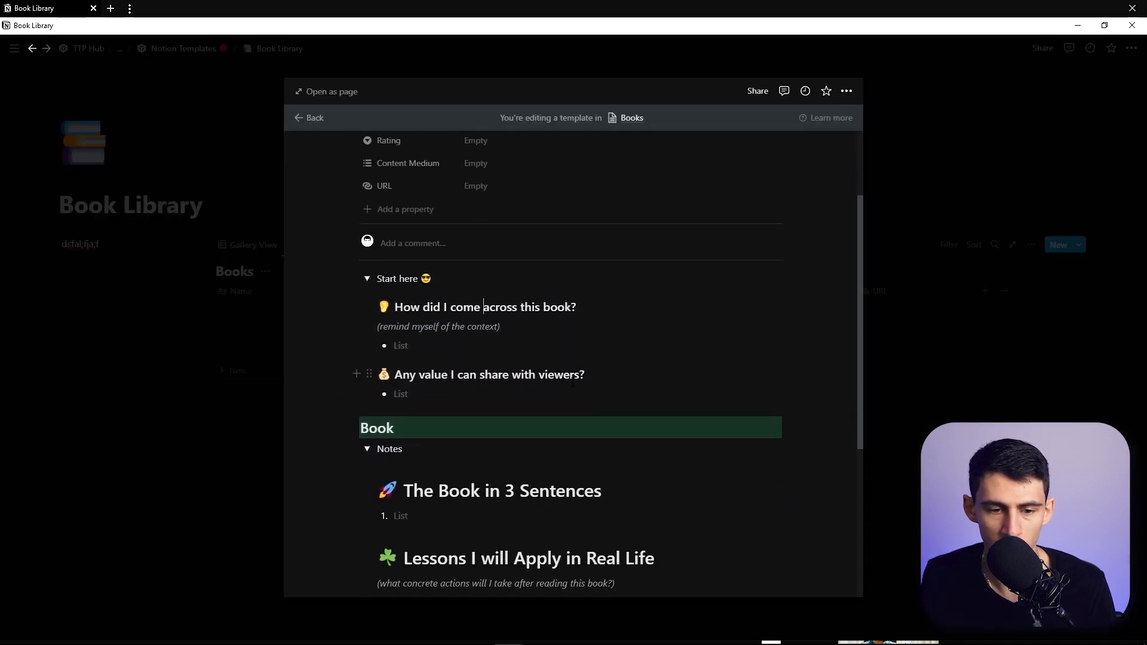
# Step: Paste the book-notes layout with Start here and Notes sections and begin naming it Book Template
pyautogui.scroll(-3)
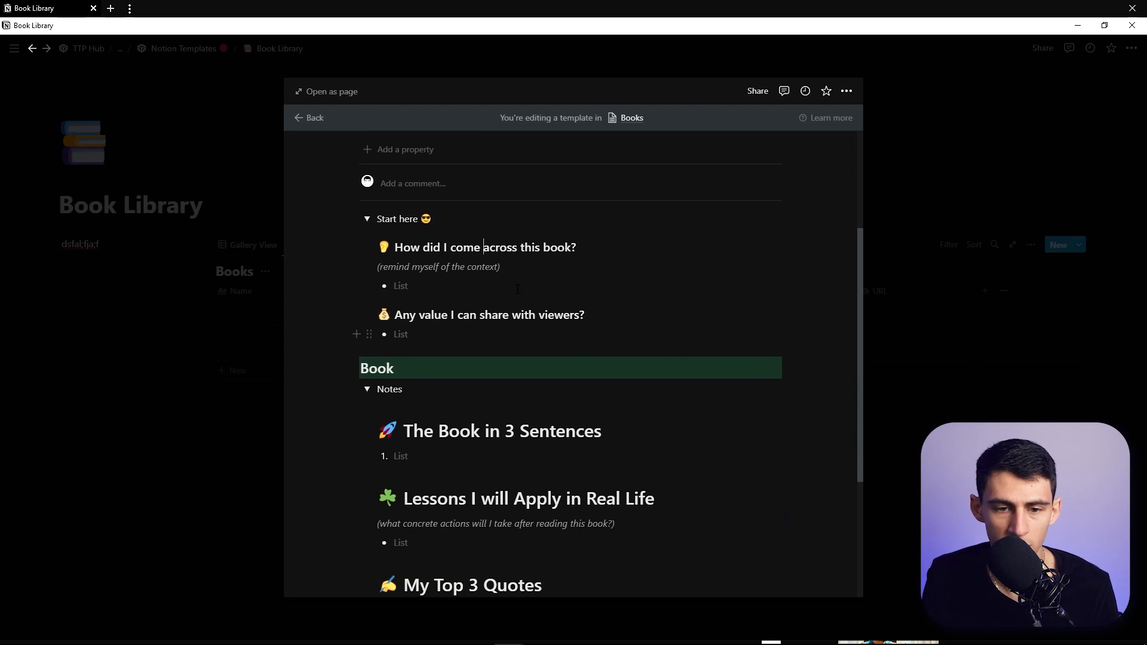
pyautogui.scroll(-3)
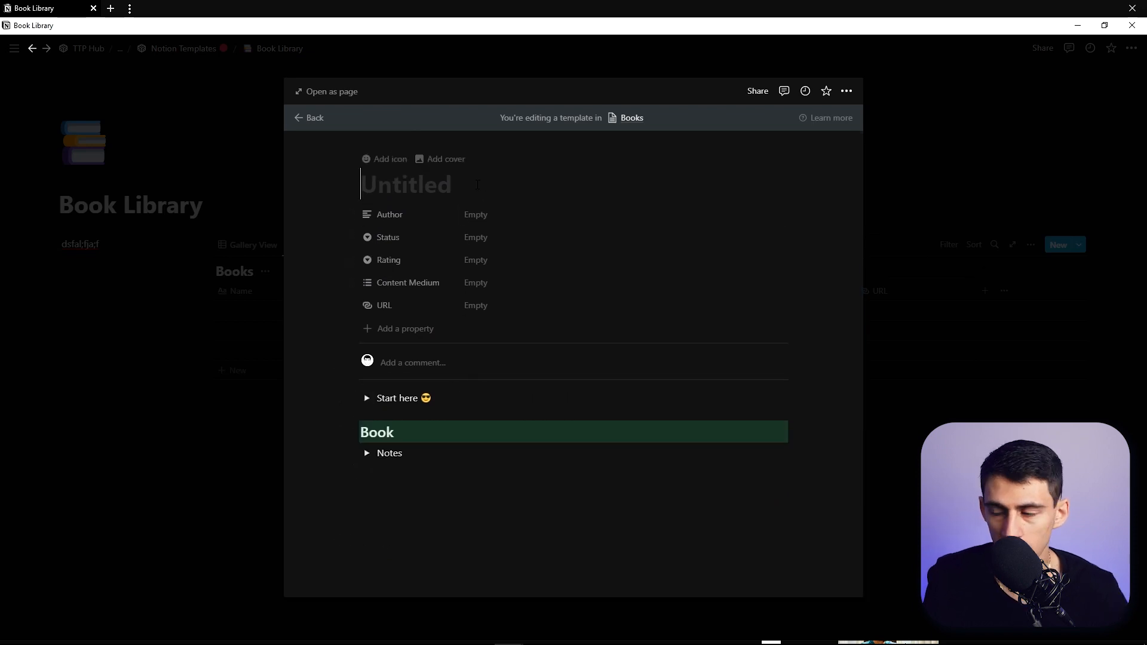
pyautogui.write('B')
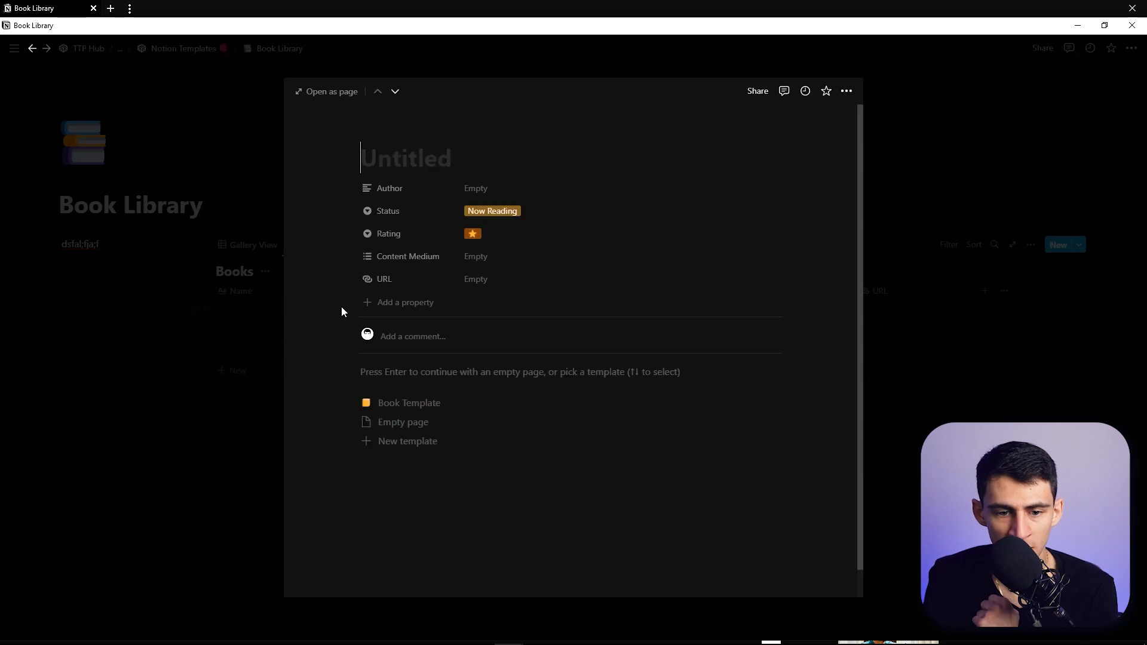
# Step: Add a Release Date property of date type to the book entries
pyautogui.click(406, 303)
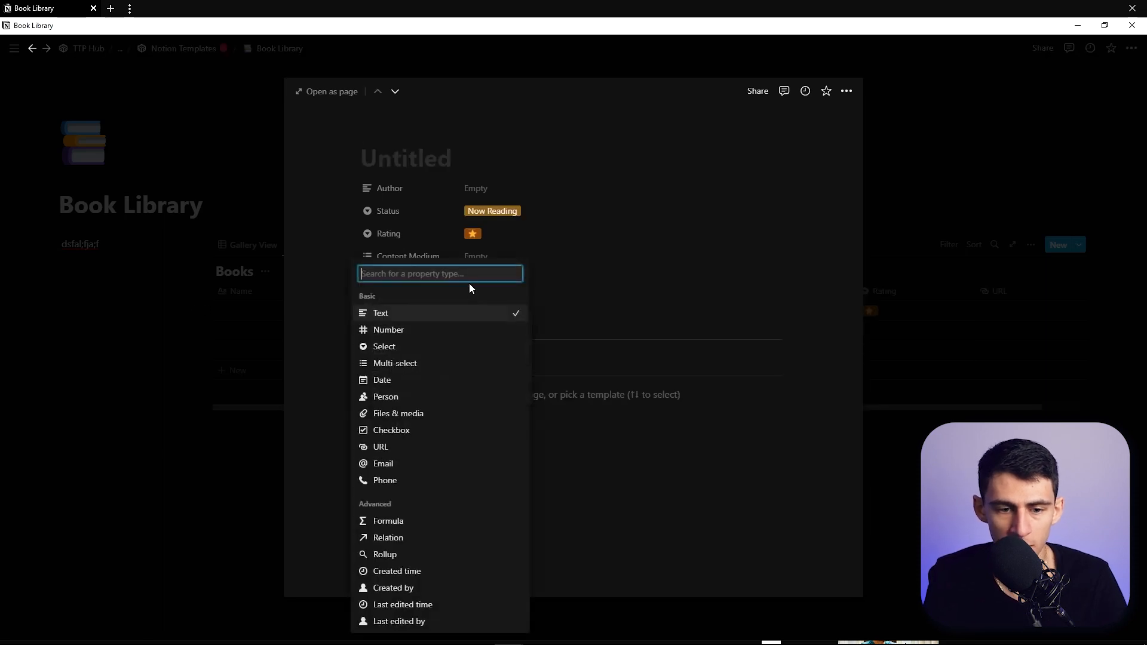
pyautogui.click(382, 380)
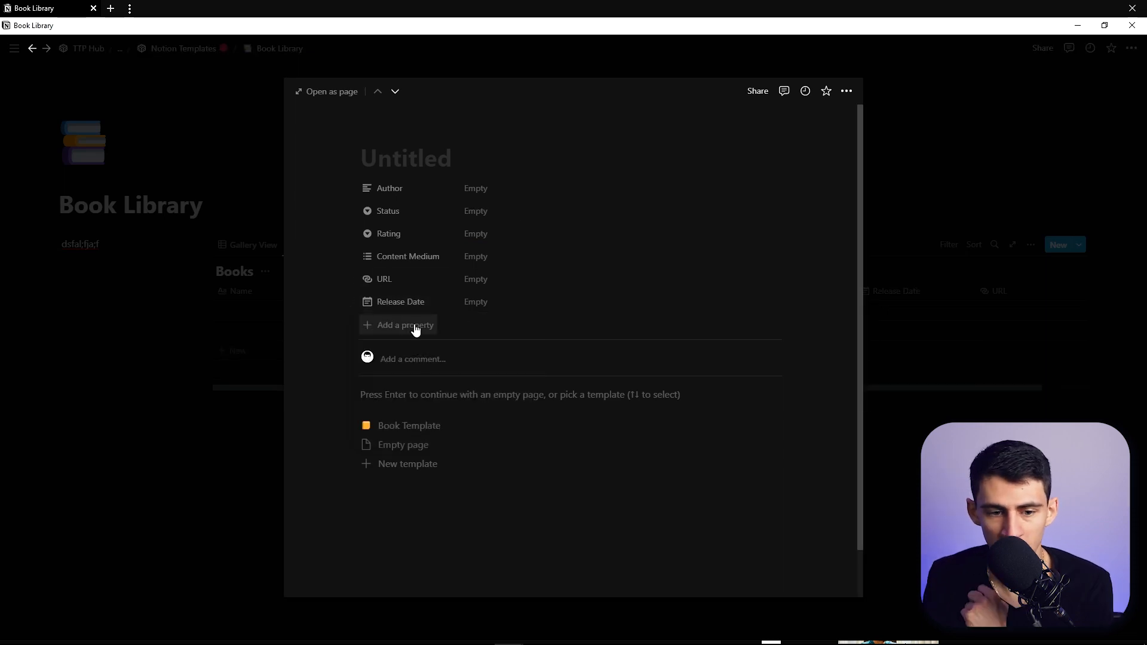
pyautogui.click(397, 325)
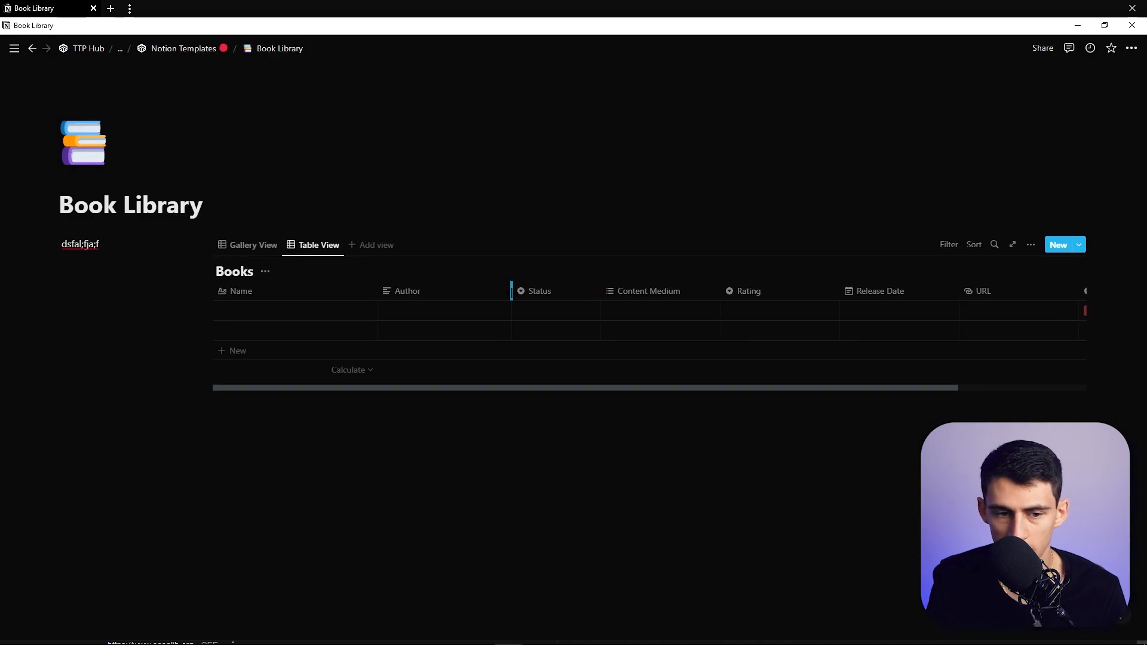
pyautogui.moveTo(296, 310)
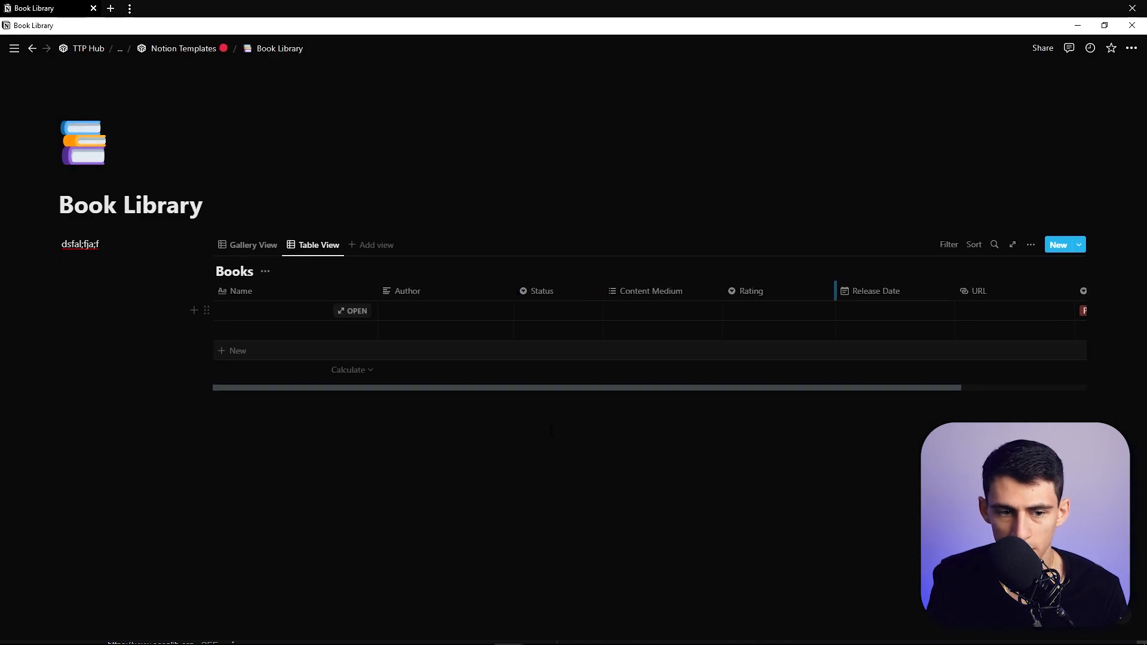
# Step: Add a Files & media property named Book Cover from a book entry
pyautogui.click(1027, 245)
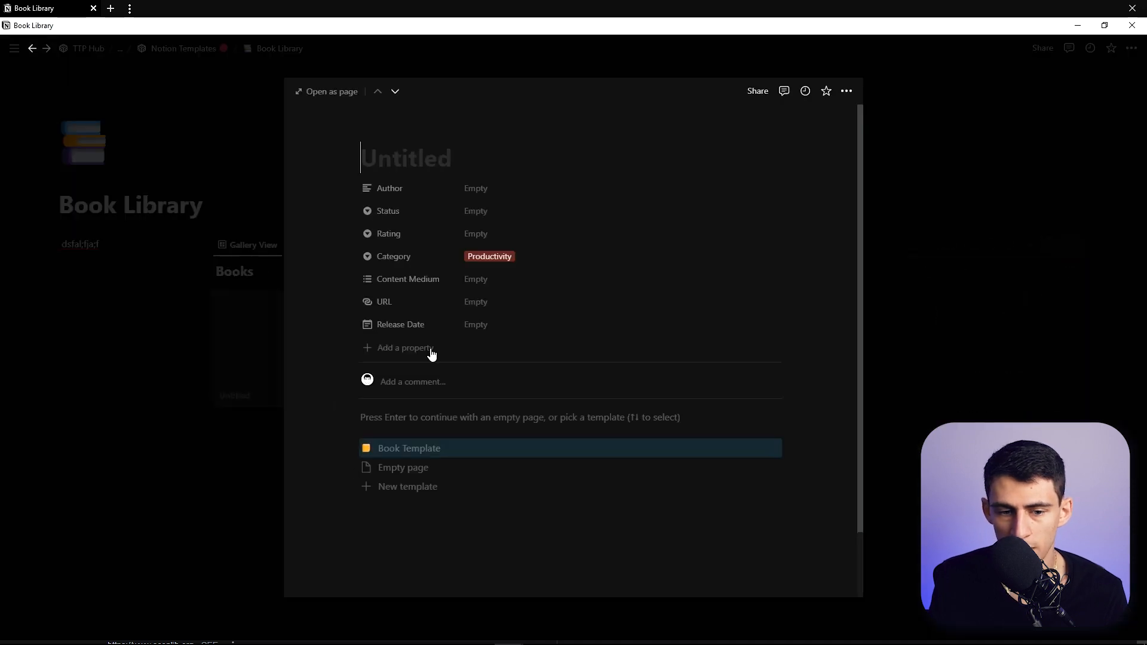
pyautogui.moveTo(394, 494)
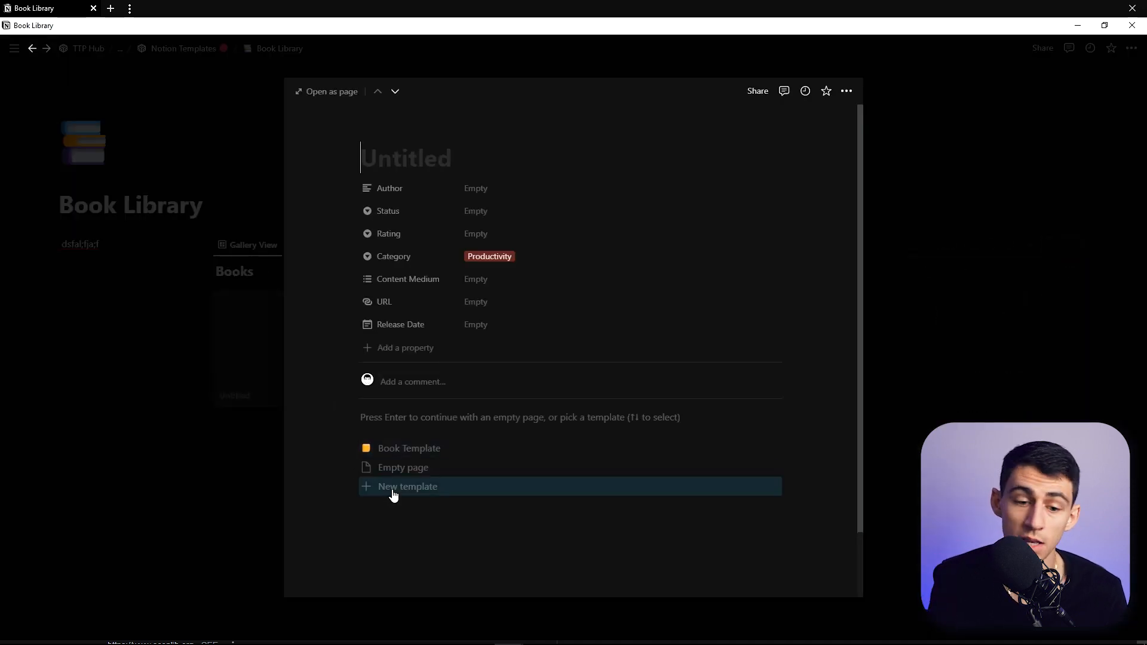
pyautogui.moveTo(405, 348)
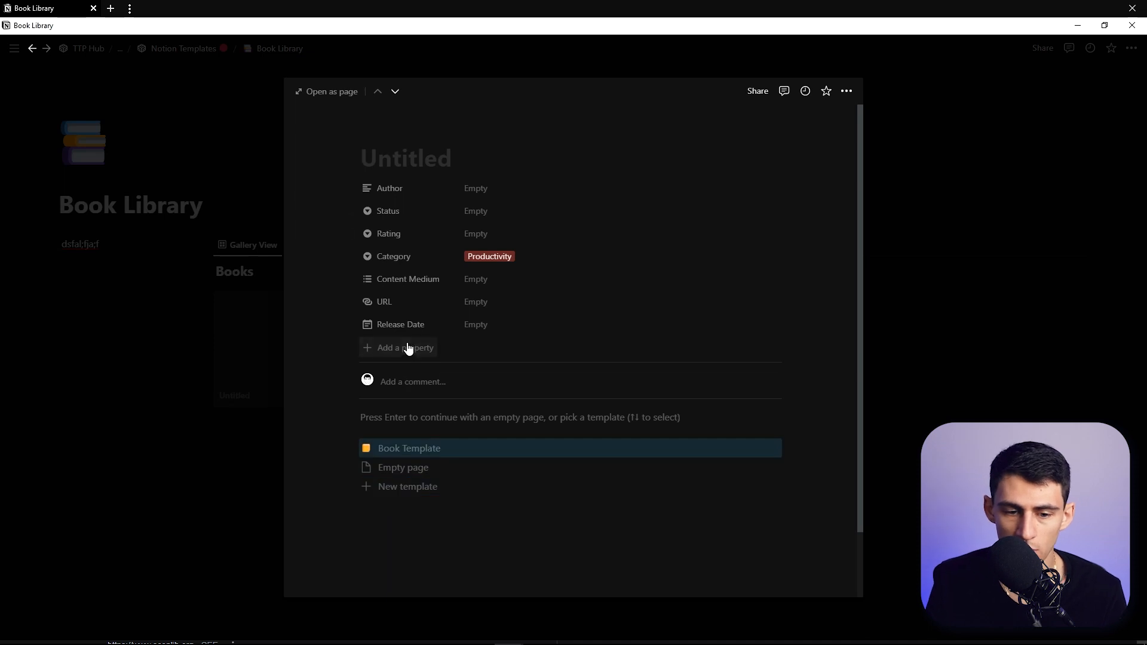
pyautogui.click(404, 347)
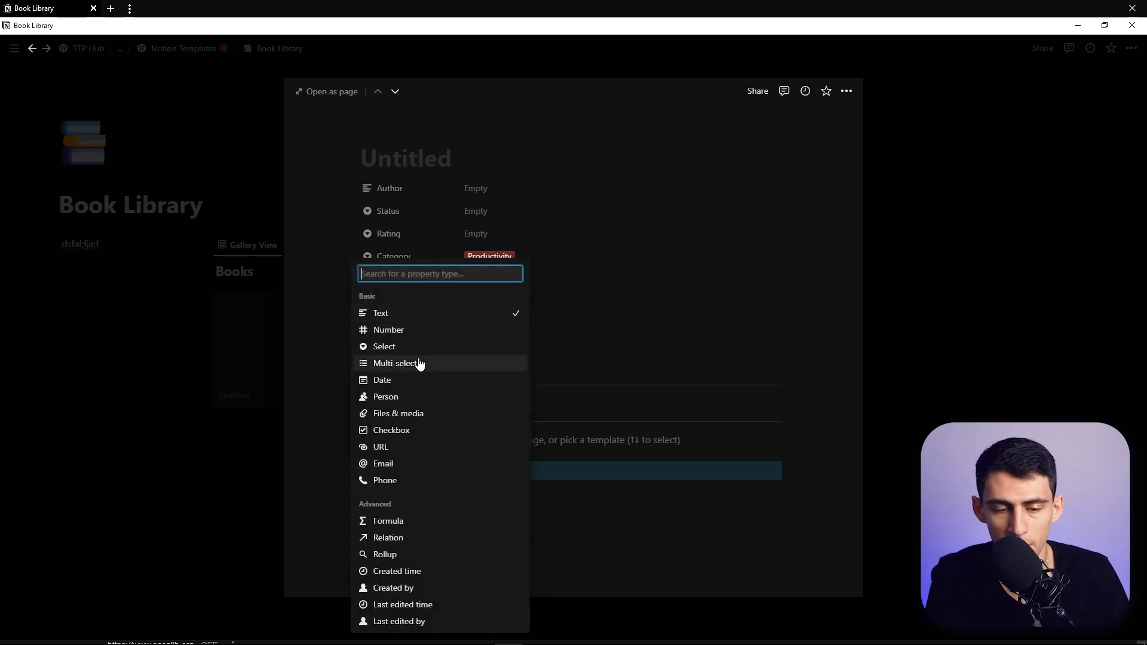
pyautogui.click(398, 413)
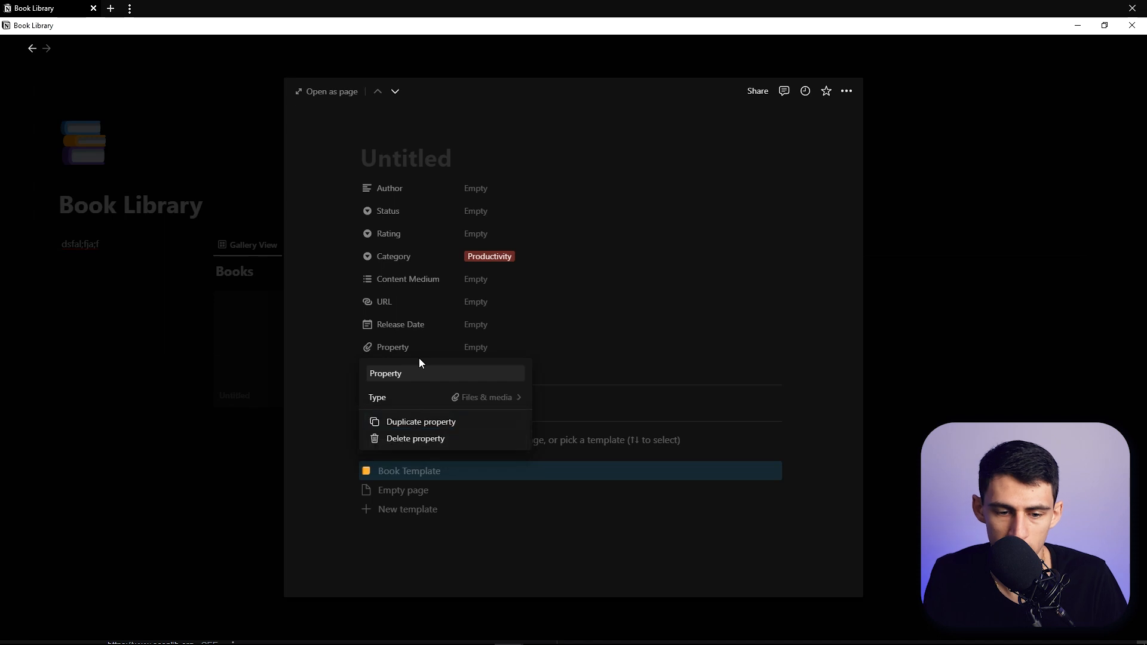
pyautogui.write('Bo')
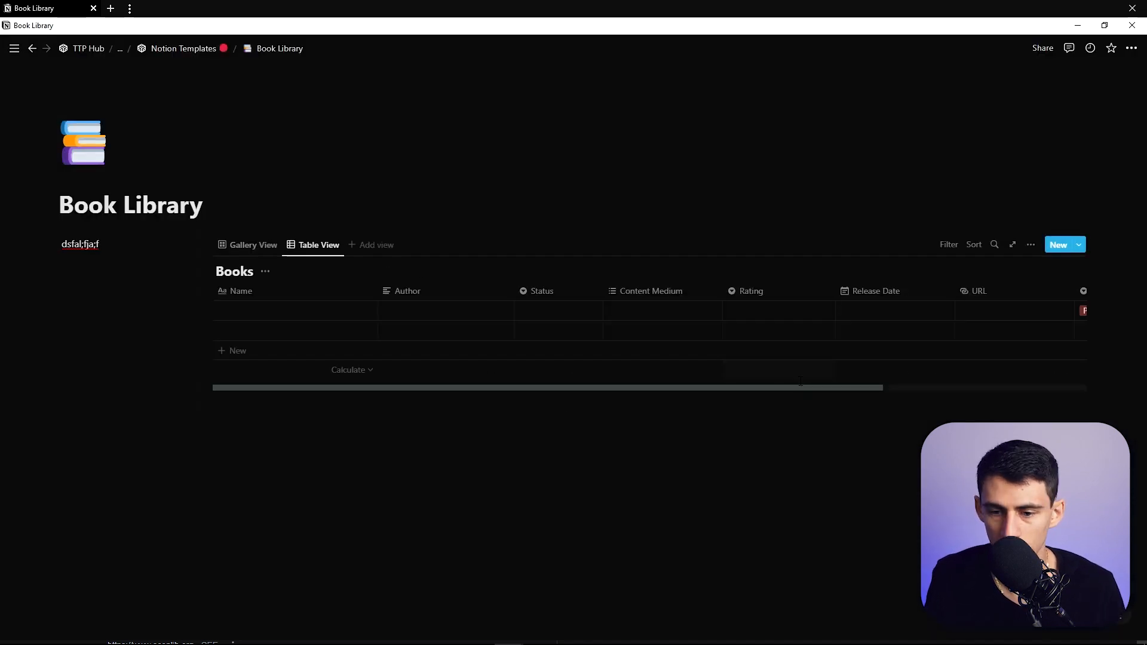
# Step: Check the new Book Cover column, then show Books as a gallery with the layout panel closed
pyautogui.hscroll(3)
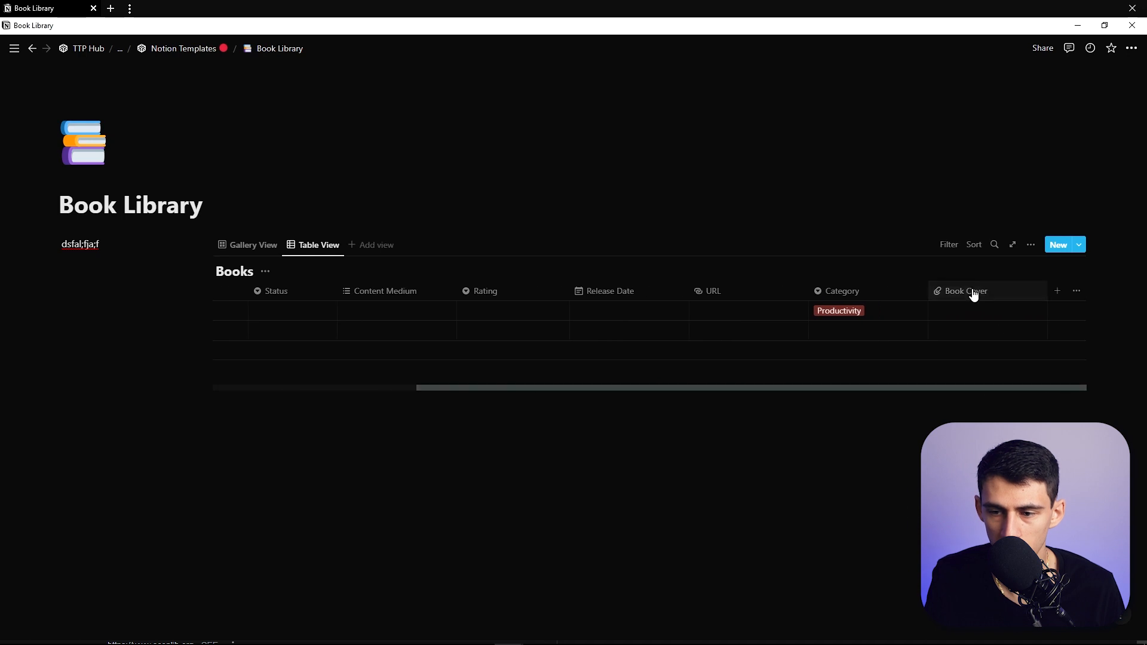
pyautogui.hscroll(-3)
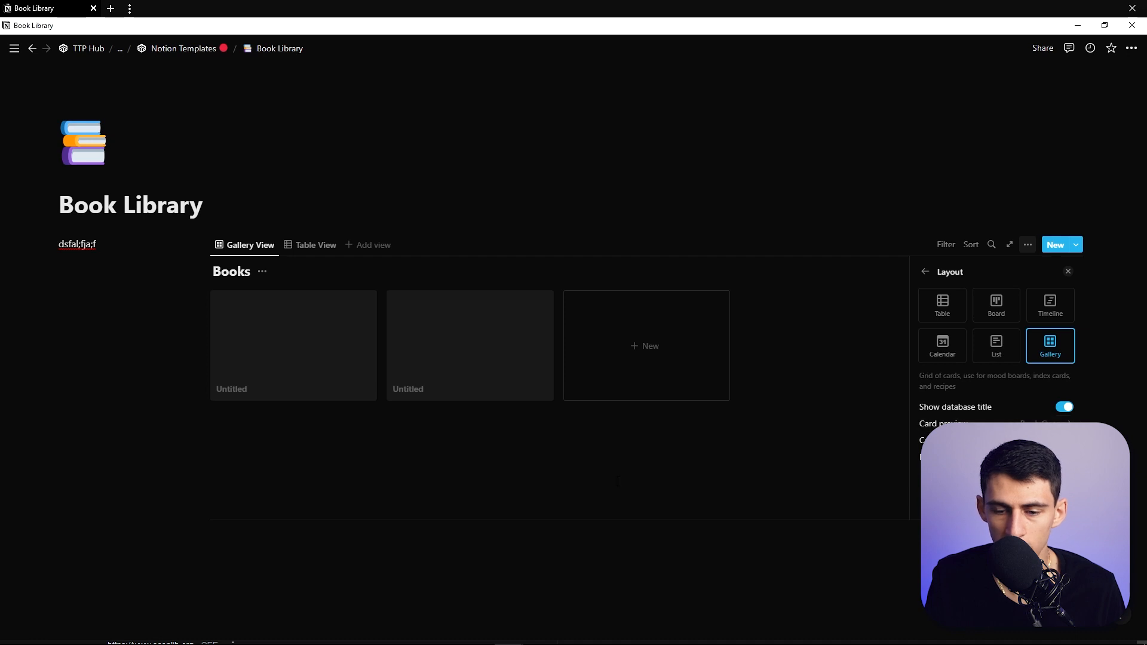
pyautogui.click(1067, 272)
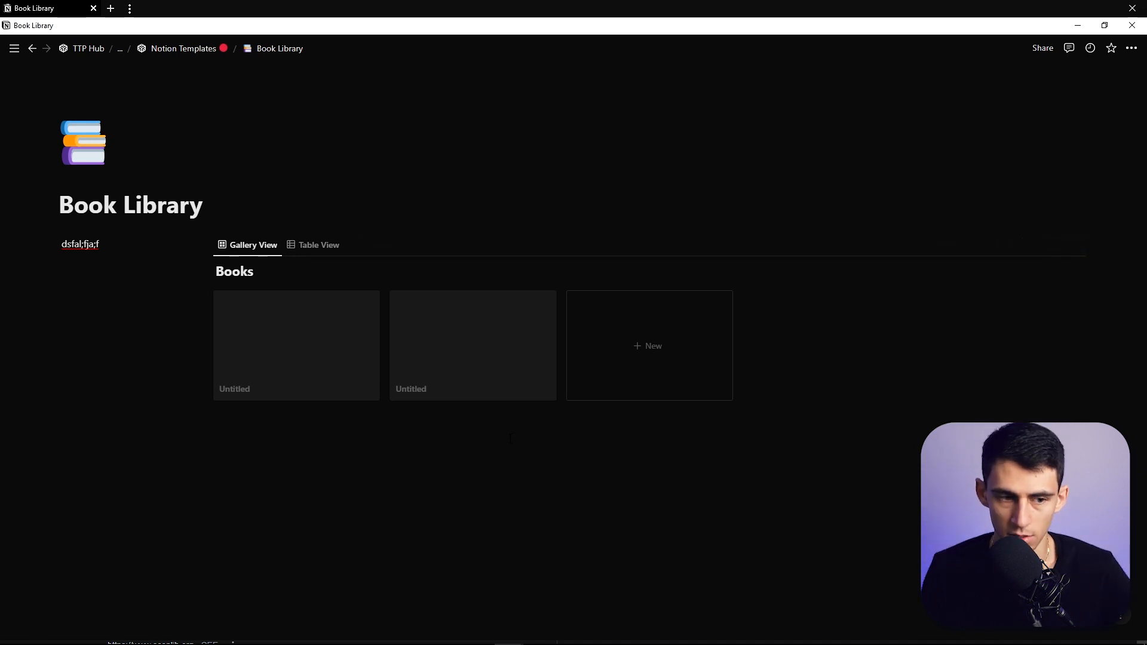
# Step: Paste the page's own link into the left sidebar block as a Link to page under a Home heading
pyautogui.click(319, 245)
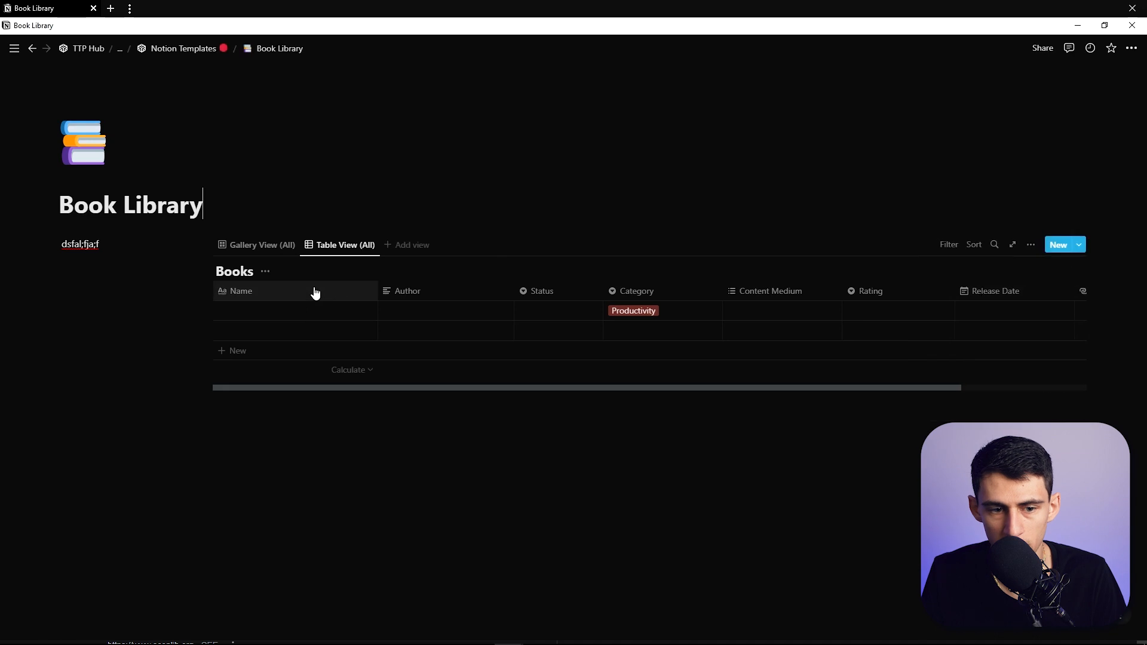
pyautogui.click(261, 244)
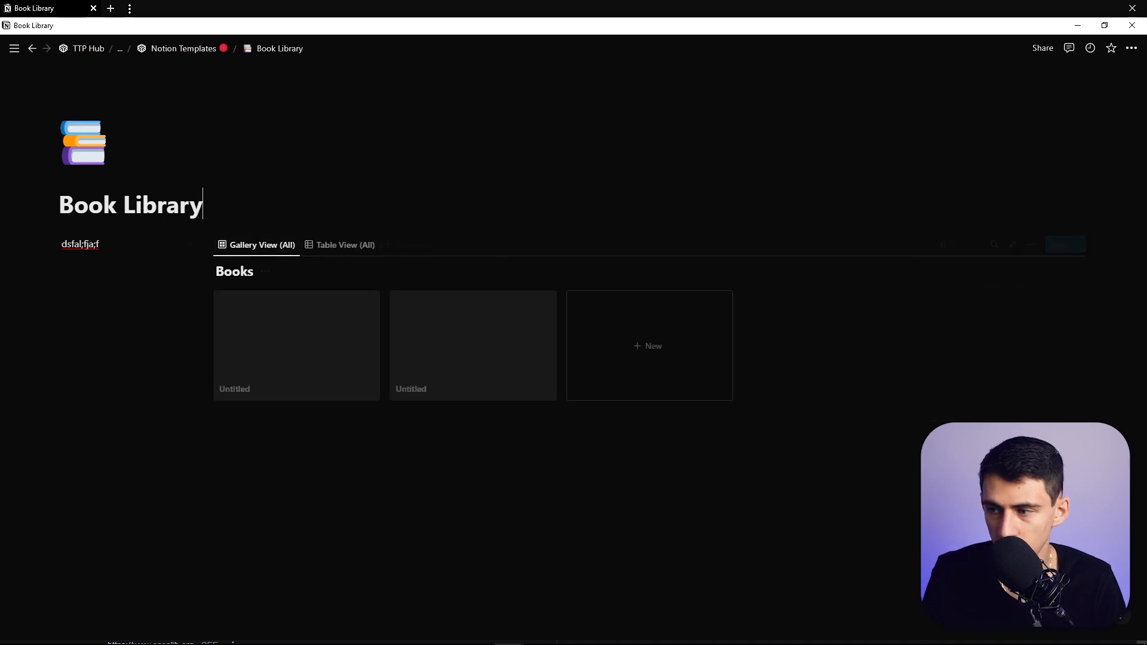
pyautogui.click(948, 244)
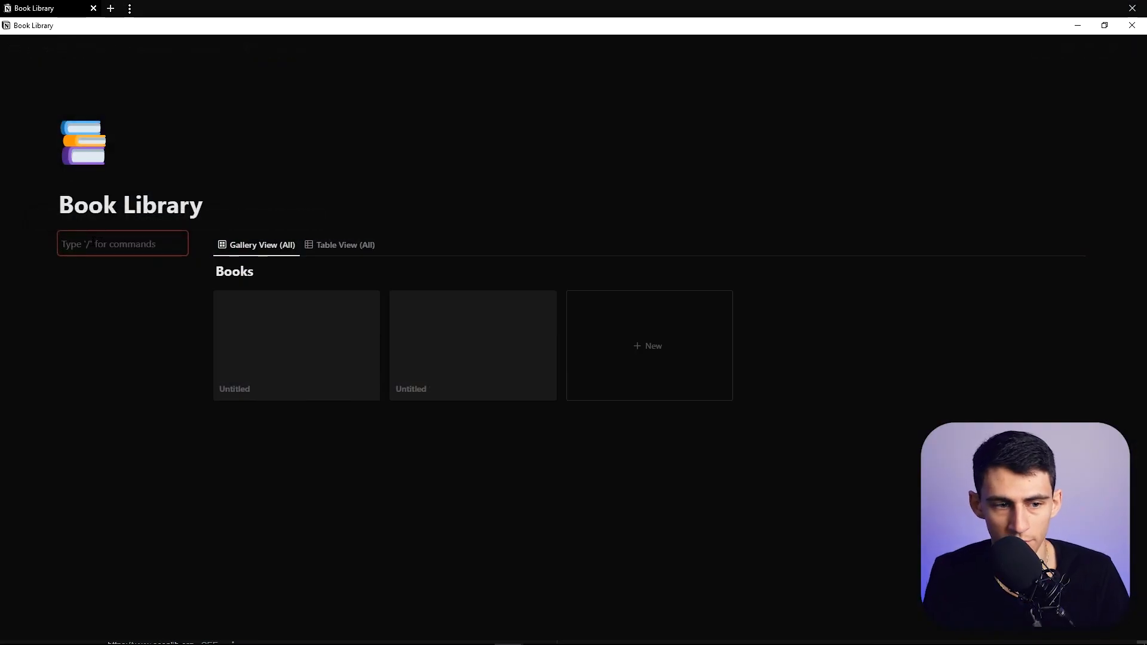
pyautogui.click(1130, 49)
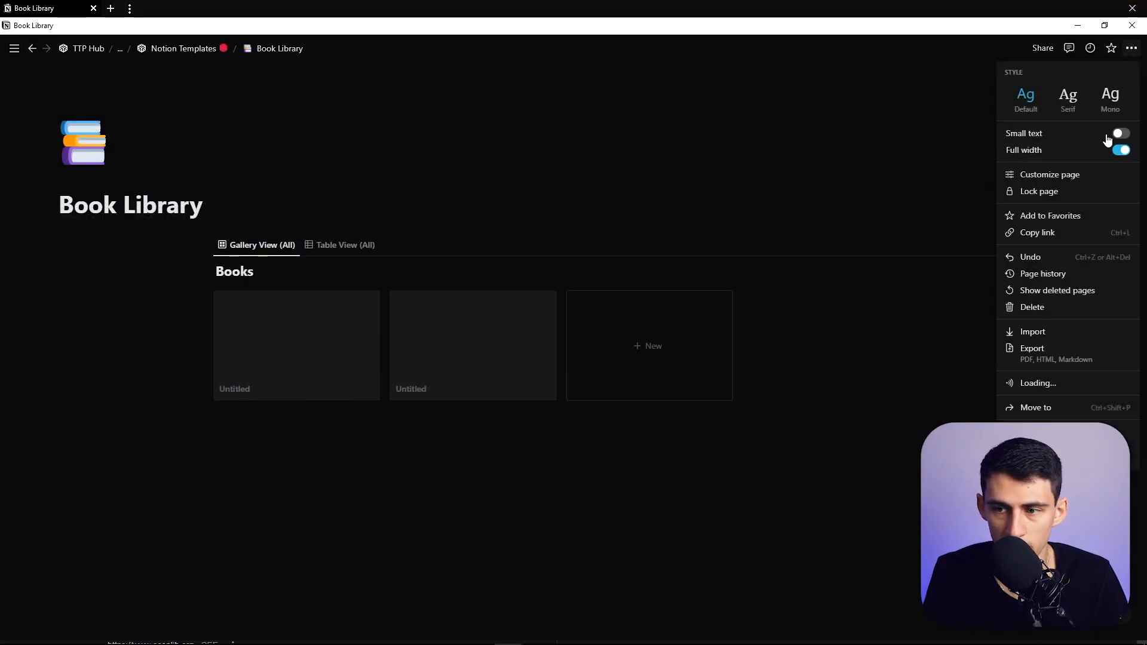
pyautogui.click(1036, 233)
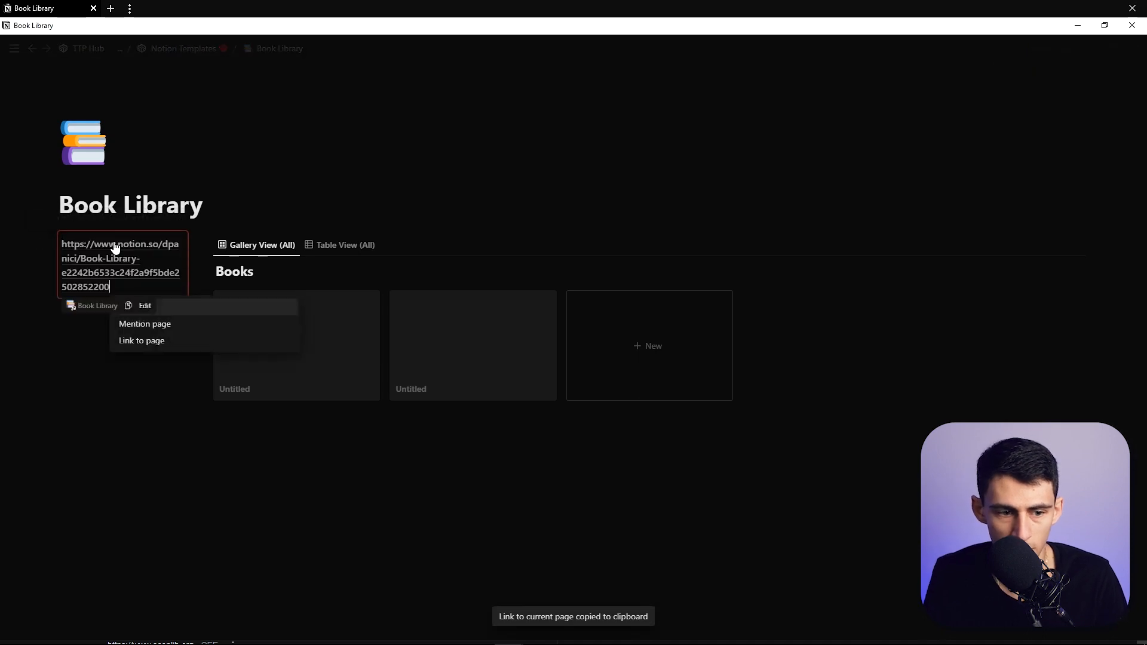
pyautogui.click(141, 340)
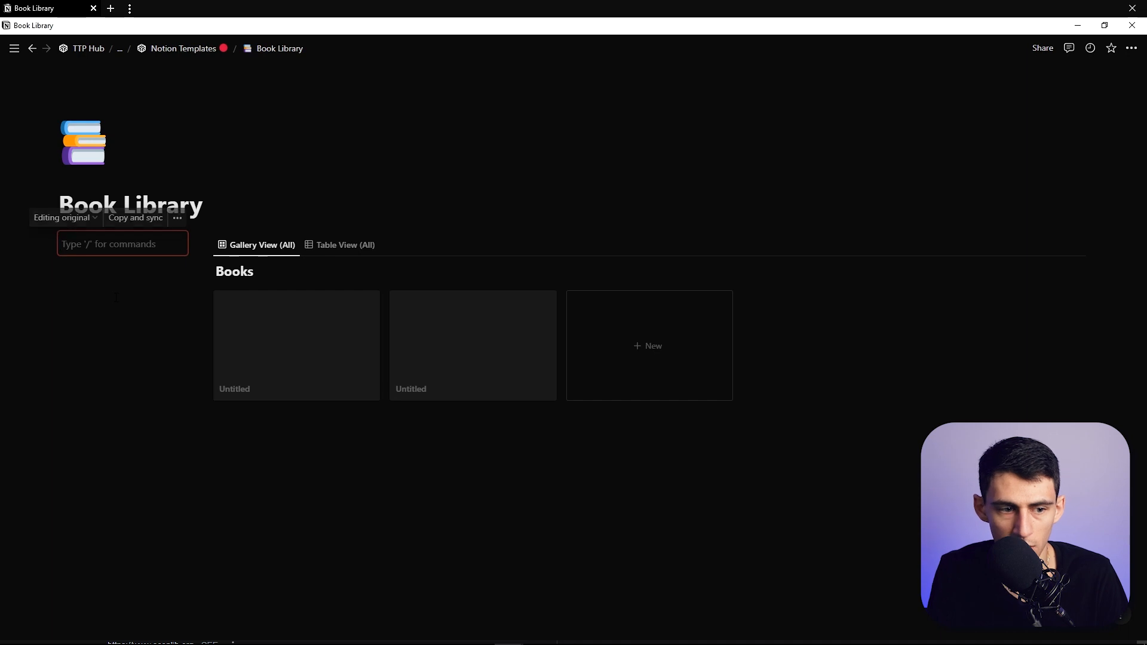
pyautogui.write('Home')
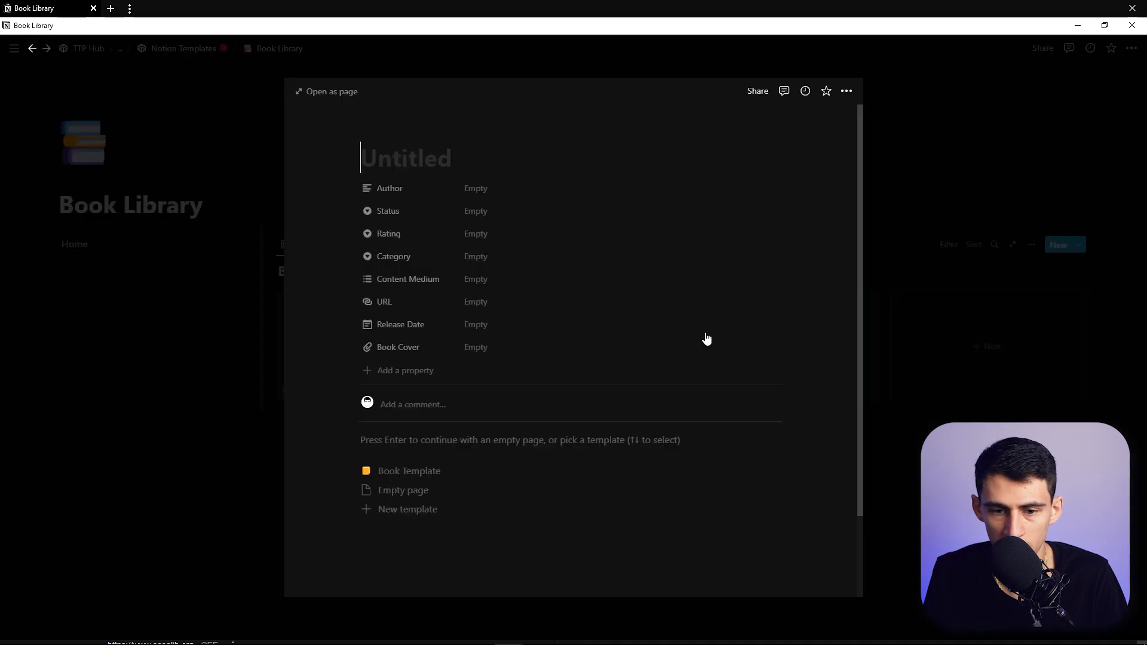
# Step: Add Status and Sort By headings with placeholder text, checking a book entry's properties
pyautogui.write('sfafasf')
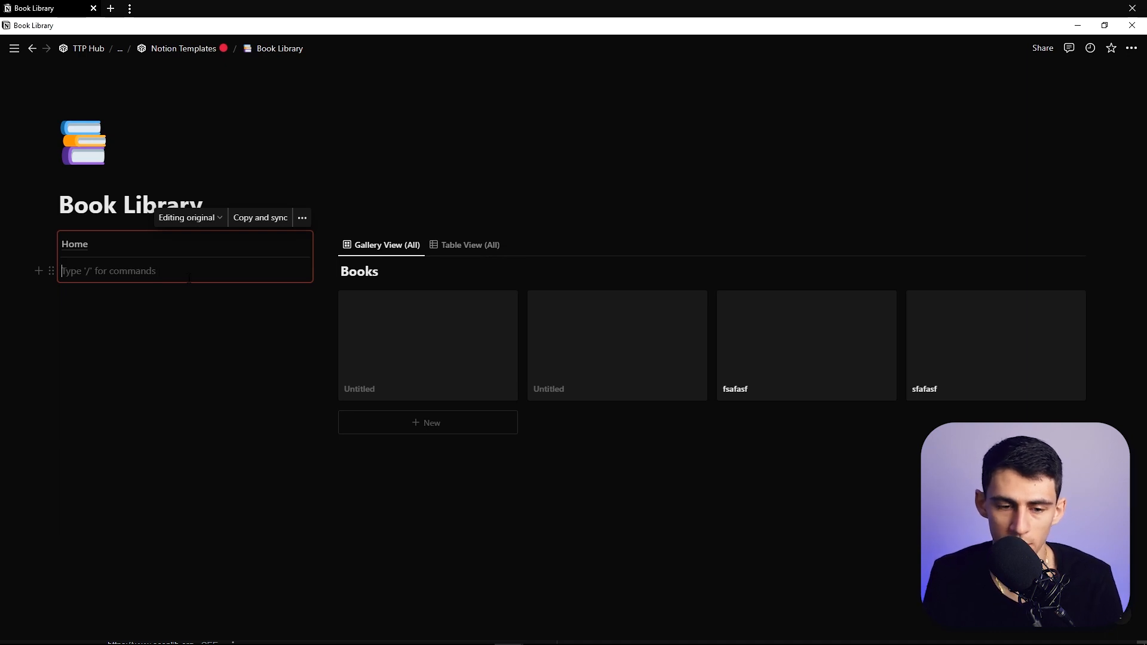
pyautogui.click(427, 344)
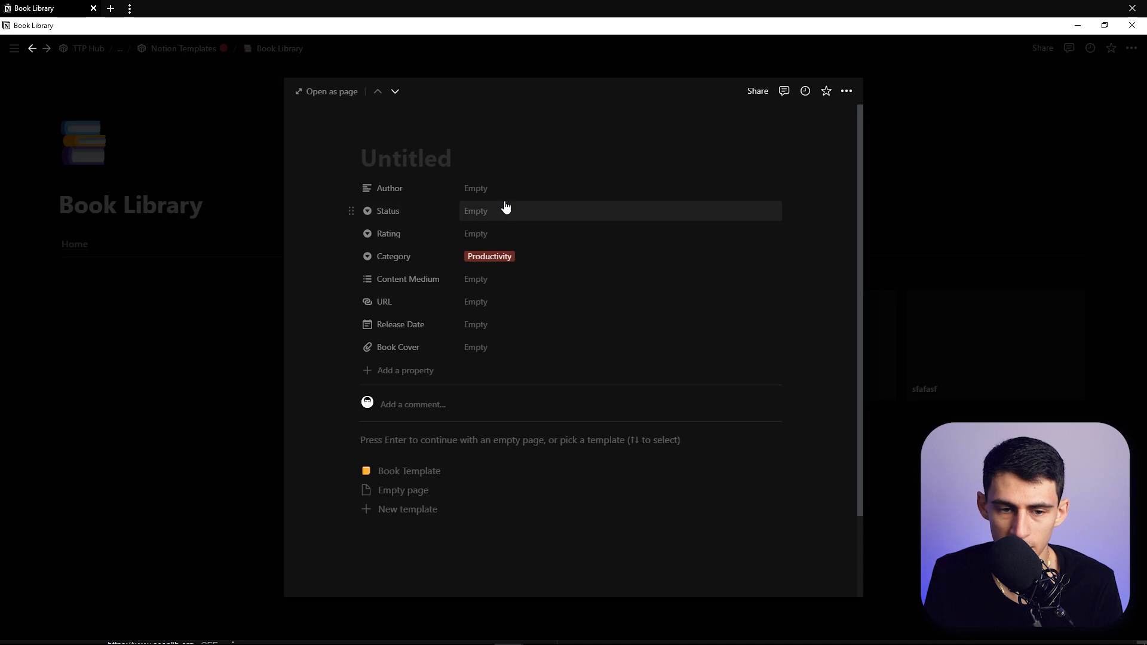
pyautogui.moveTo(283, 354)
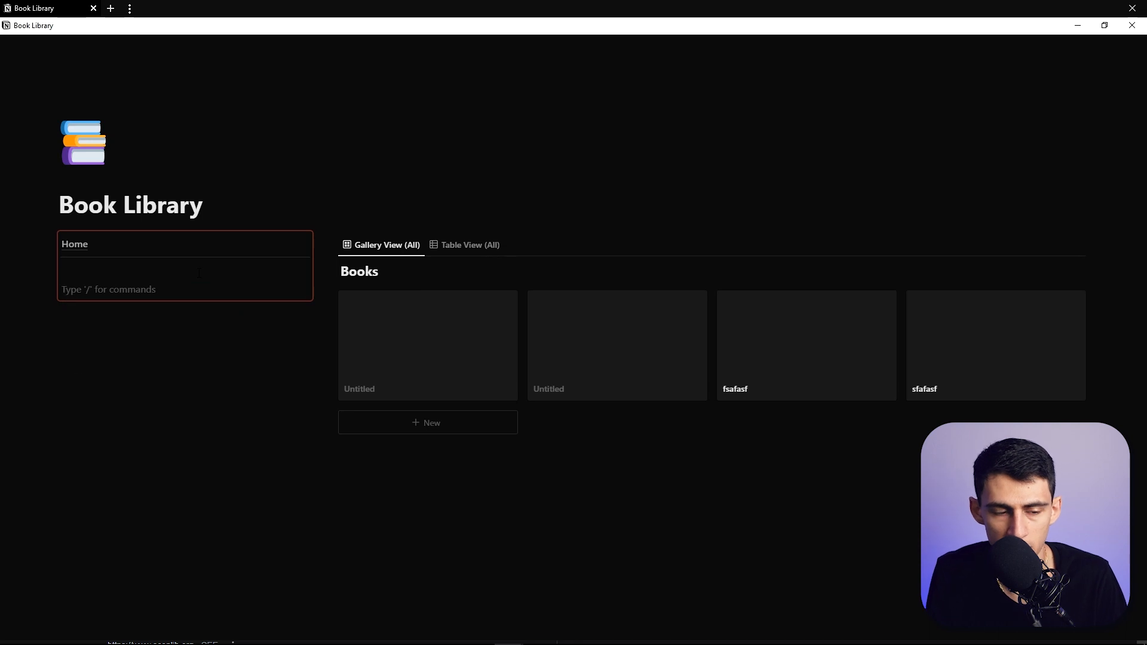
pyautogui.write('Sort By')
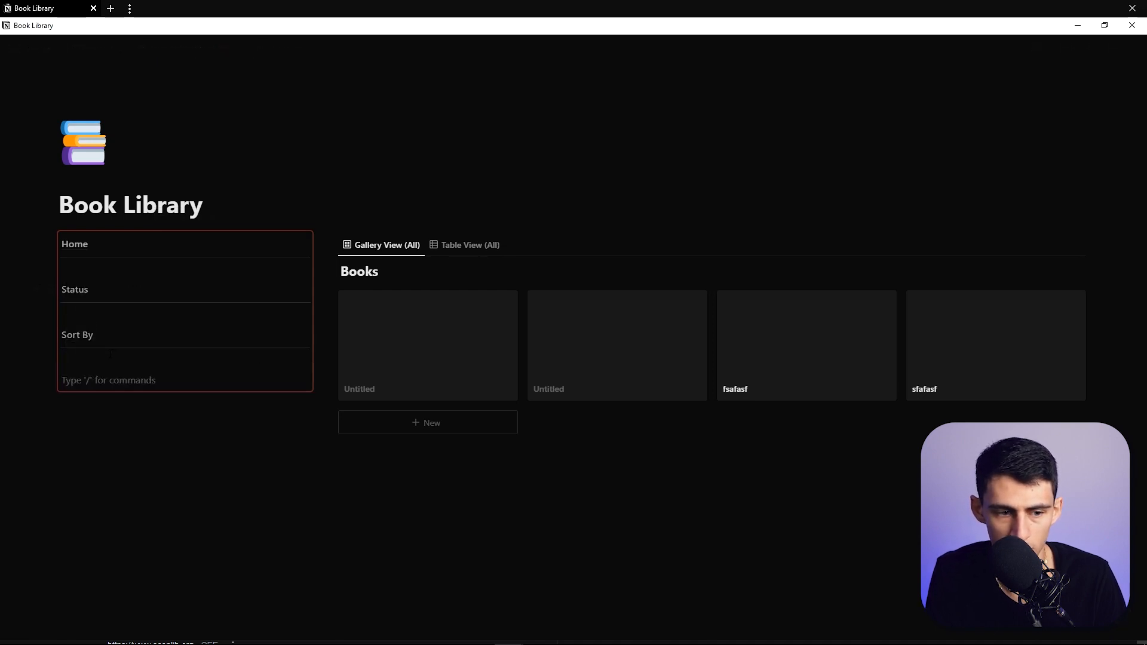
pyautogui.write('/gre')
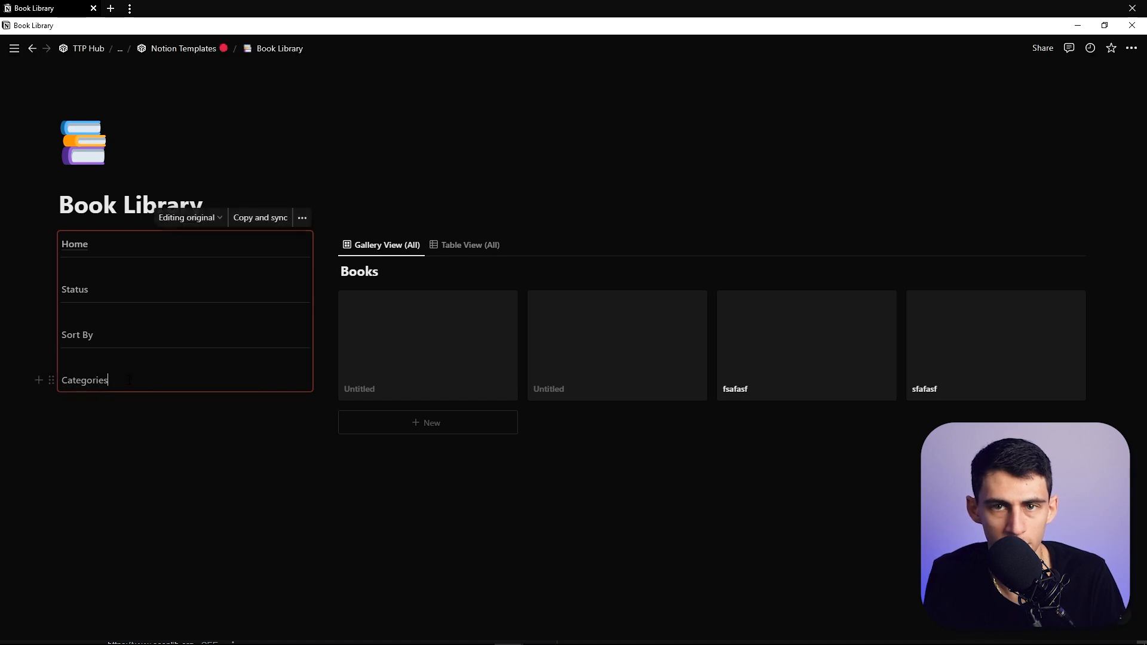
# Step: Add Categories and Content Medium entries, then insert a linked Books database in the right column
pyautogui.write('Content')
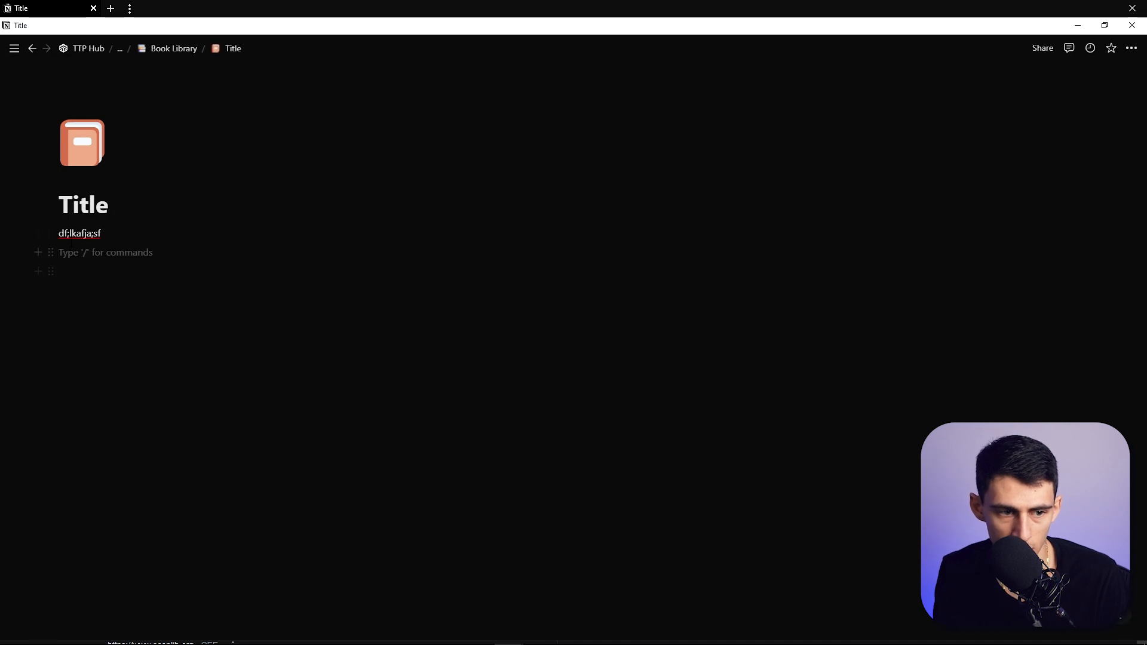
pyautogui.write('dsafsf')
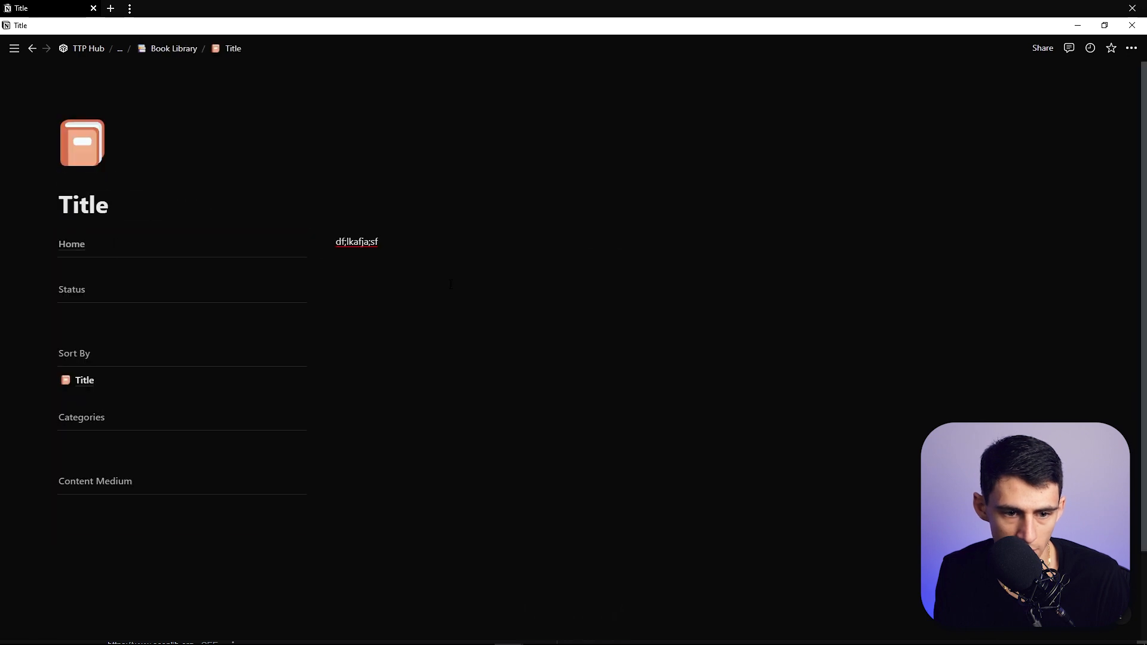
pyautogui.click(173, 48)
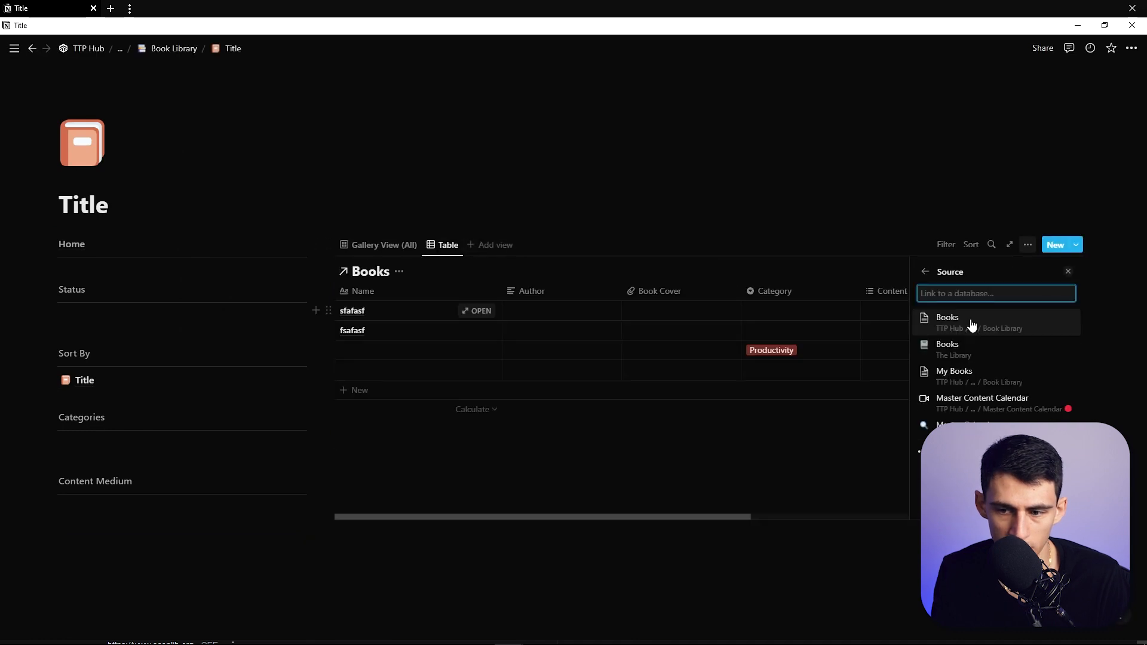
pyautogui.click(947, 322)
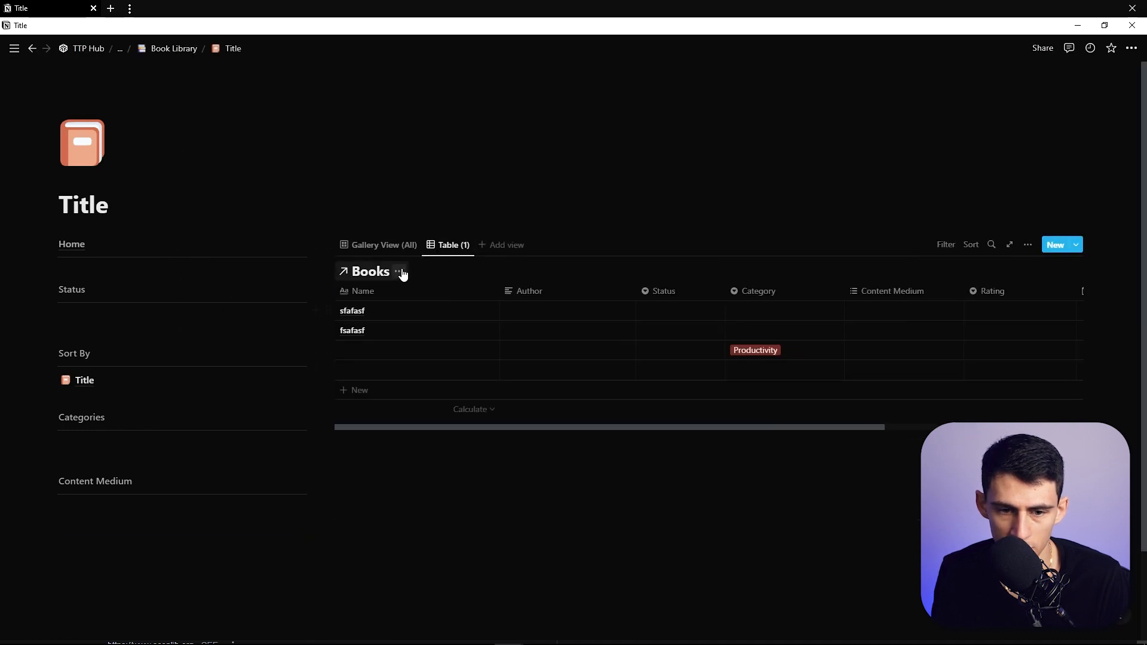
# Step: Open the linked view's sort options and rename its views Gallery View (All) and Table View (All)
pyautogui.click(1027, 245)
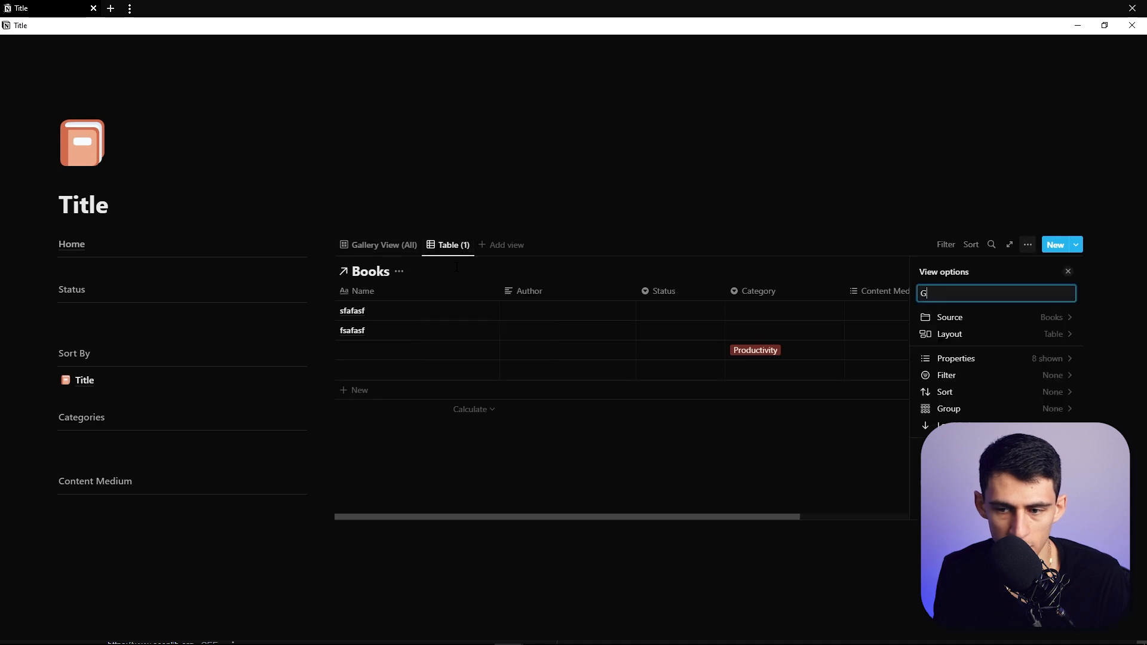
pyautogui.click(944, 391)
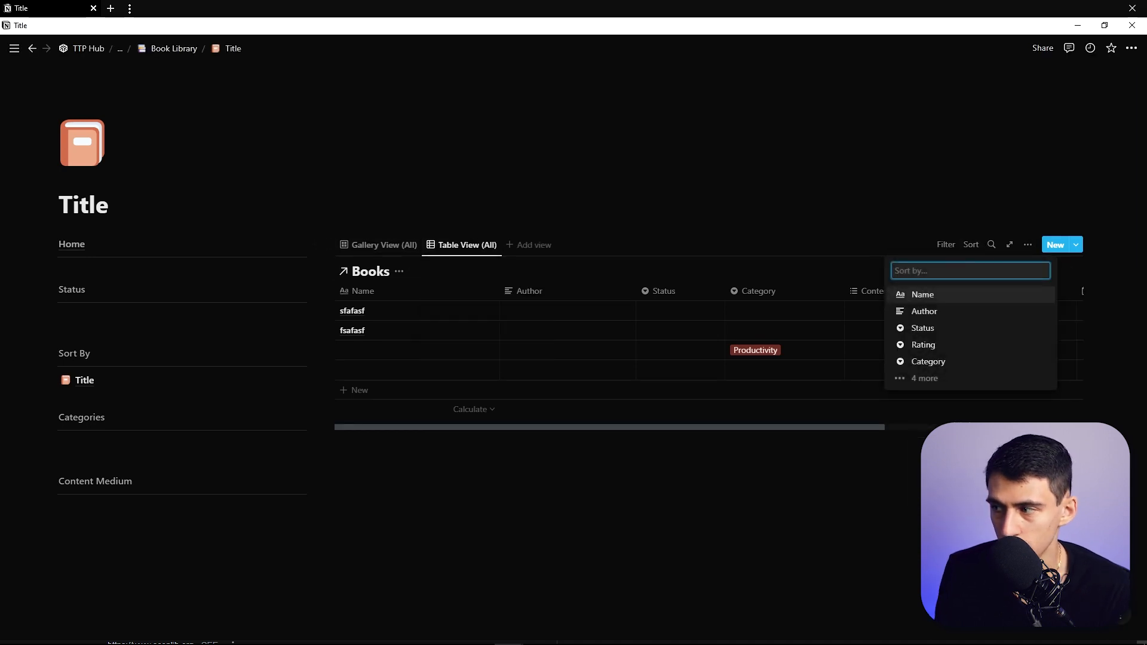
pyautogui.click(382, 245)
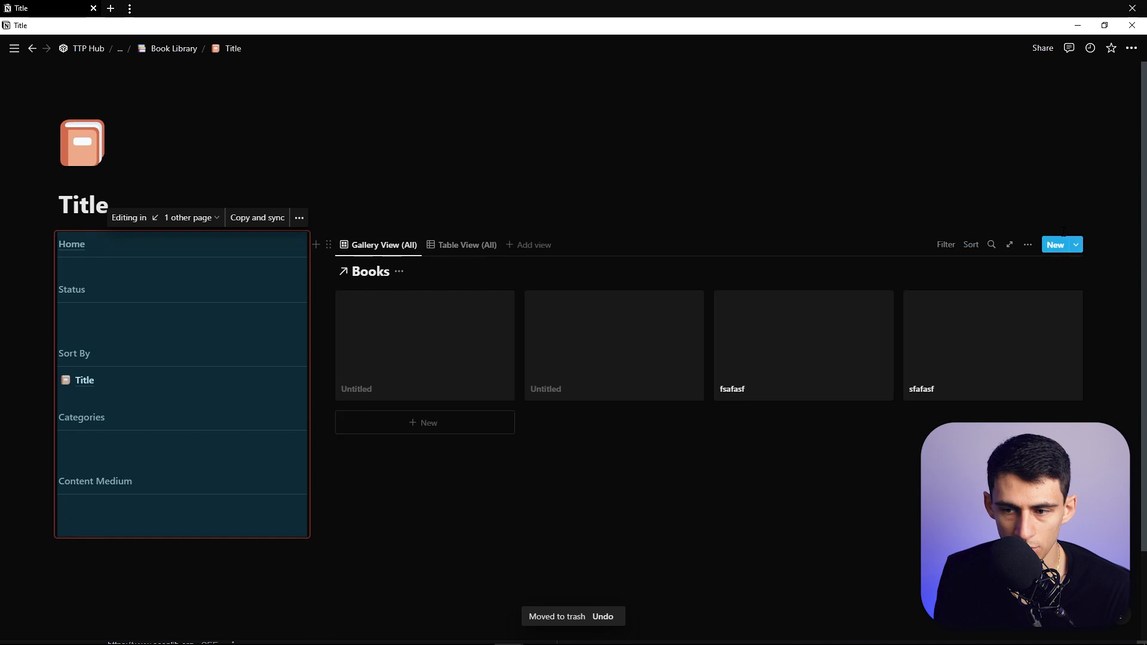
# Step: Duplicate the Title page into Author, Category and Rating sort pages, then a Status copy sorted by Name
pyautogui.click(970, 244)
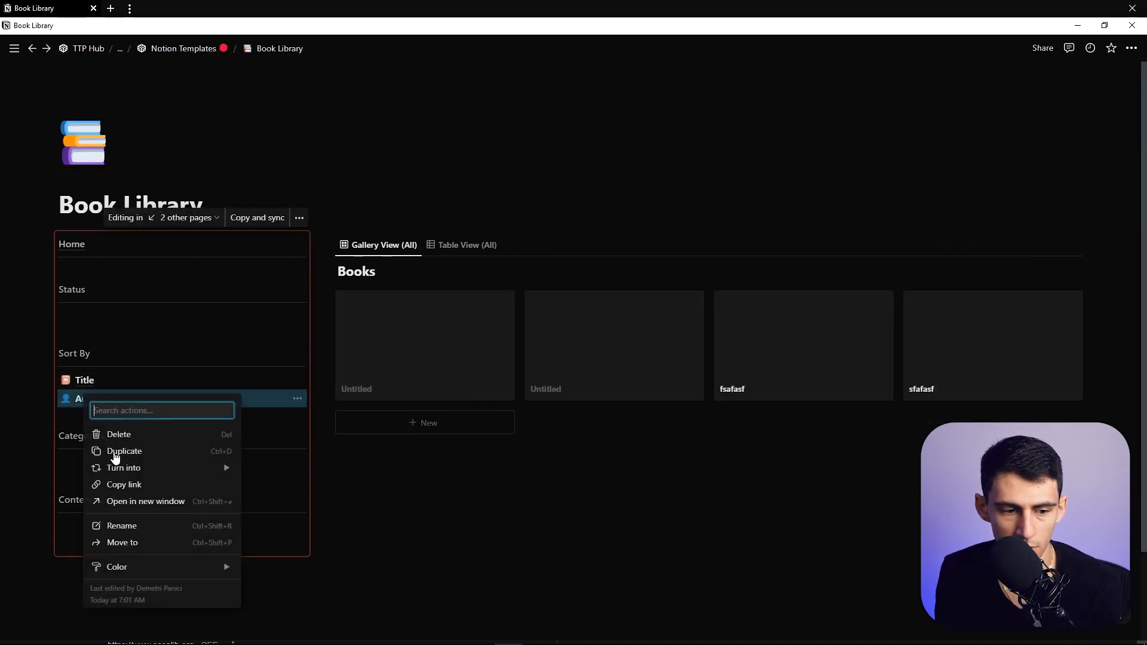
pyautogui.click(124, 451)
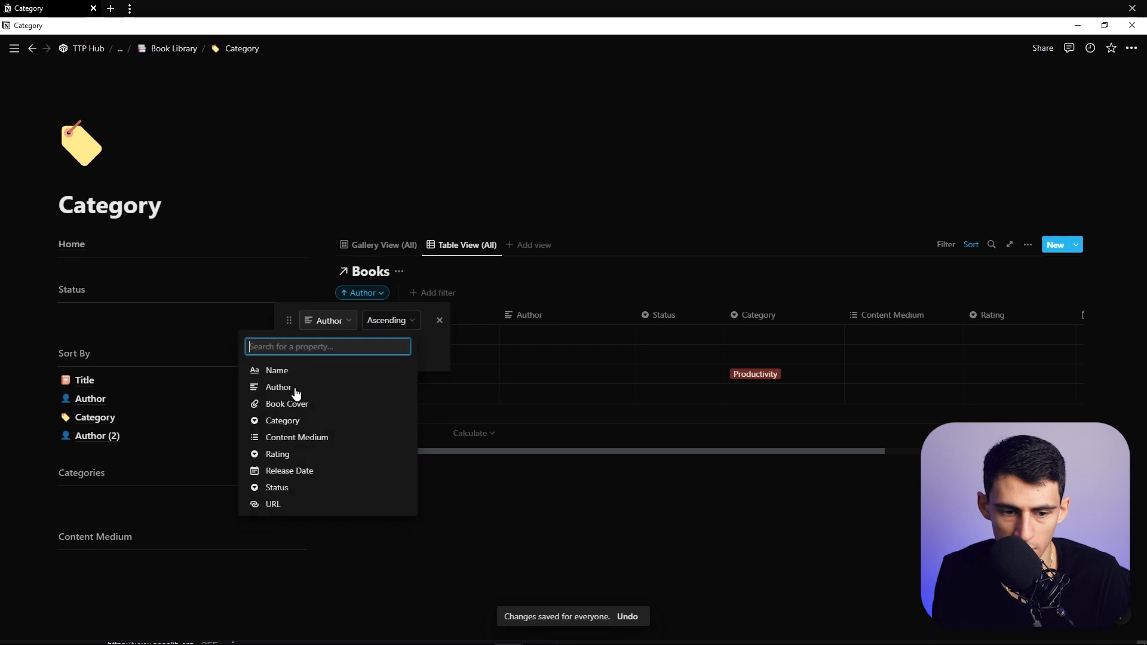
pyautogui.click(281, 421)
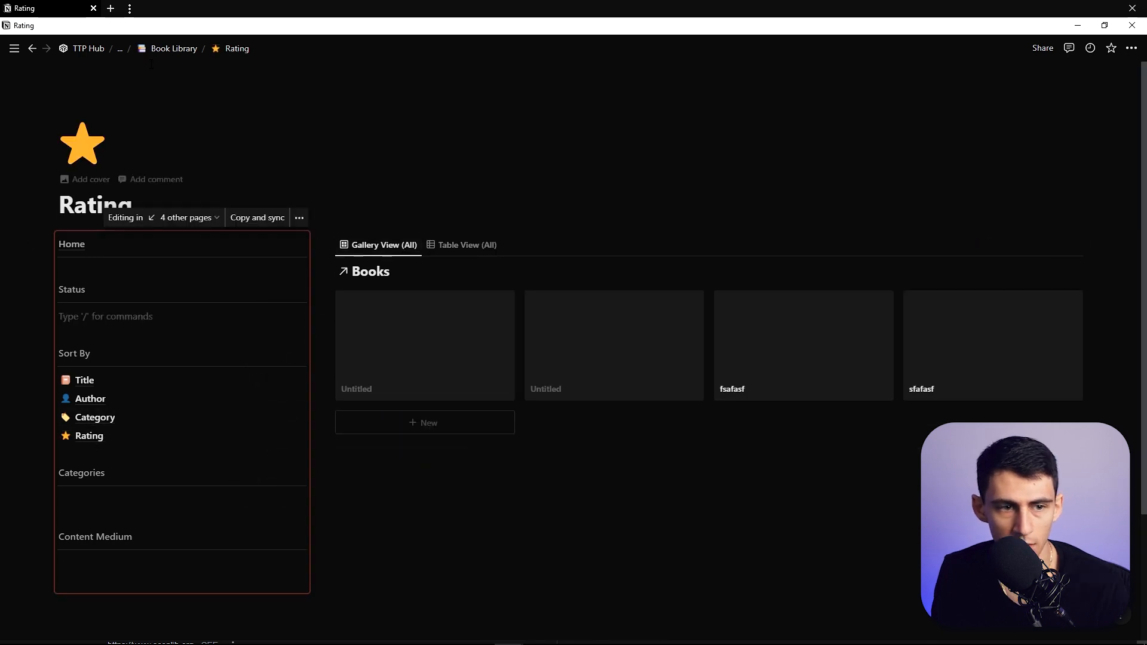
pyautogui.click(297, 380)
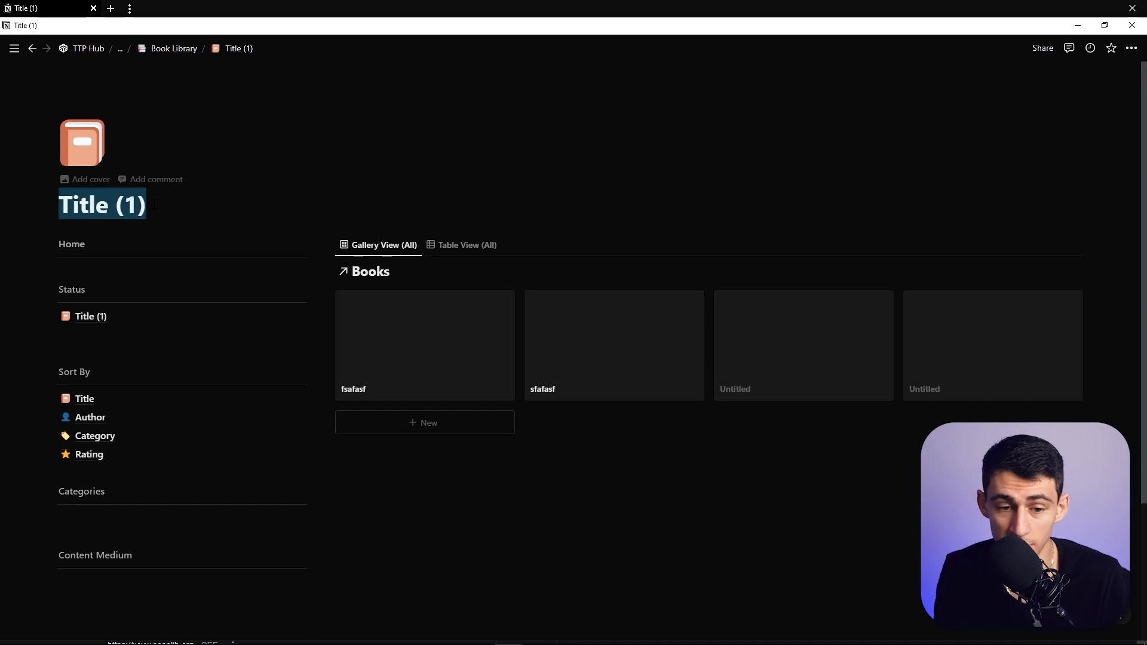
pyautogui.click(970, 244)
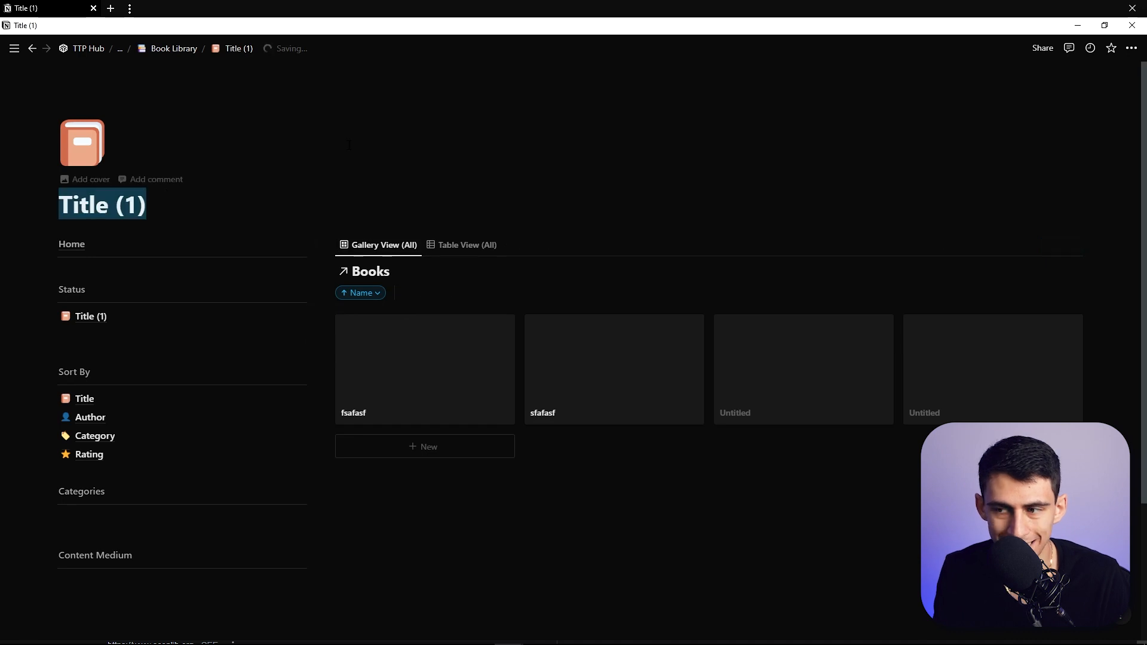
# Step: Make the Currently Reading, Up Next and Finished pages, each filtered by Status and saved for everyone
pyautogui.click(424, 369)
pyautogui.write('Currently R')
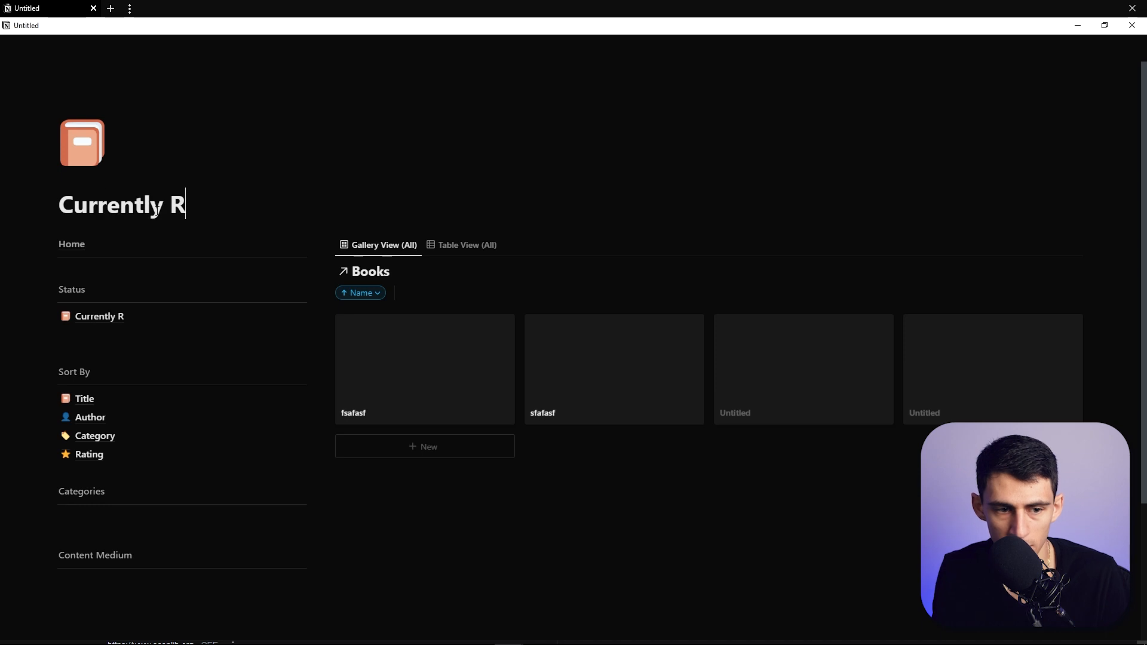
pyautogui.click(428, 292)
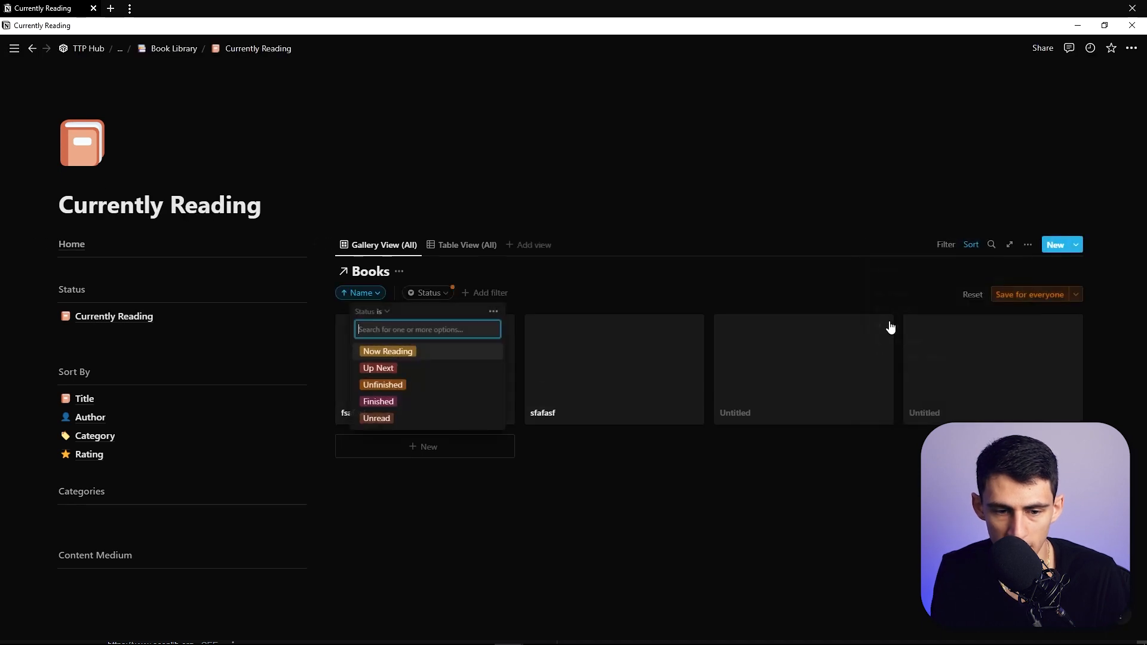
pyautogui.click(467, 245)
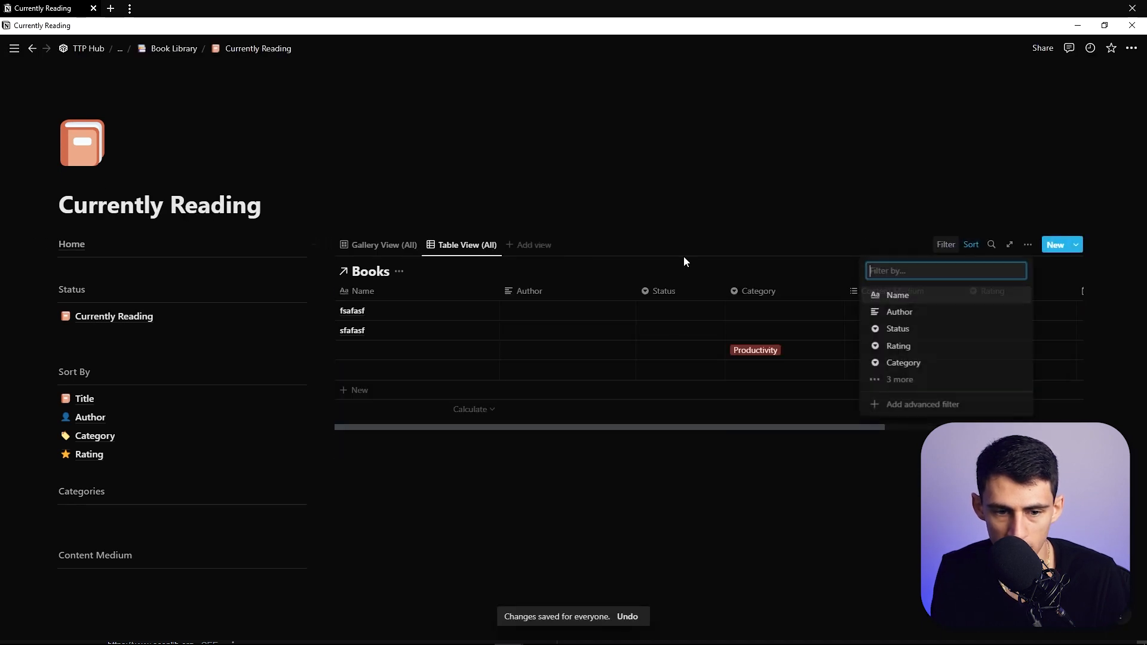
pyautogui.click(897, 328)
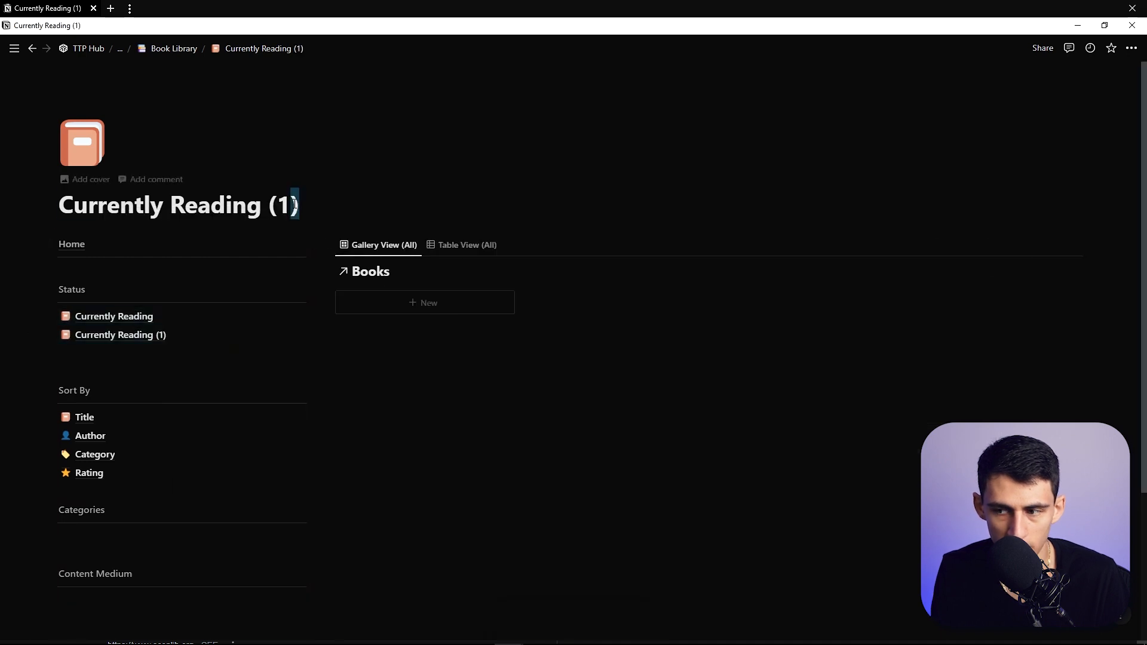
pyautogui.write('Up Next')
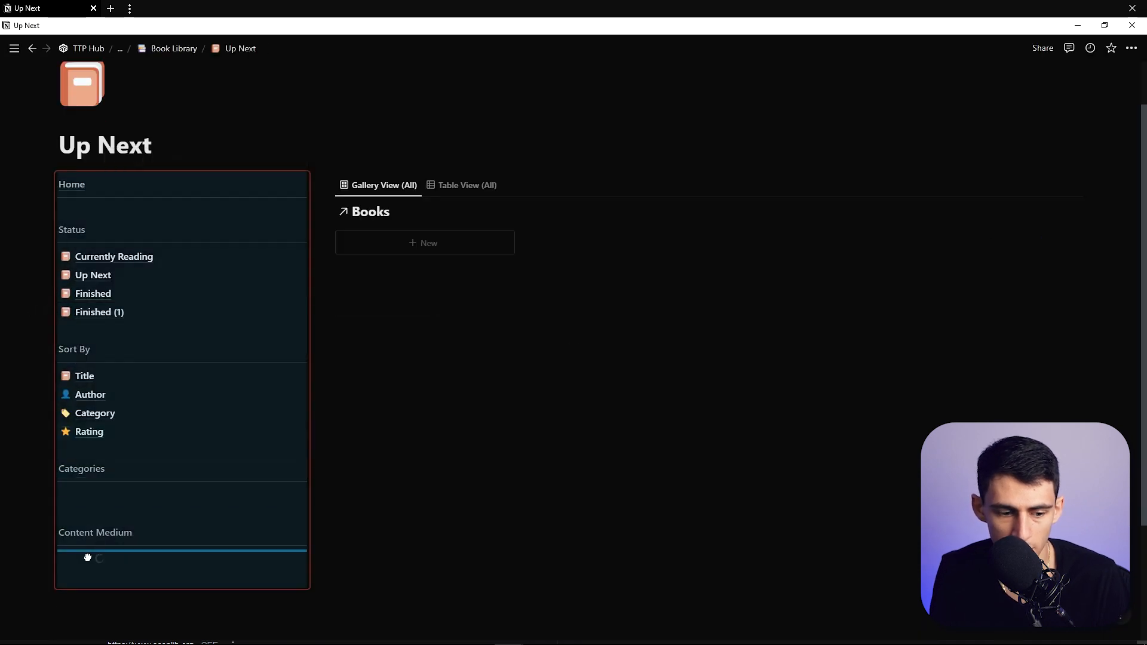
# Step: Add the Audiobook, Kindle and Physical pages under Content Medium with their filter rules
pyautogui.click(100, 312)
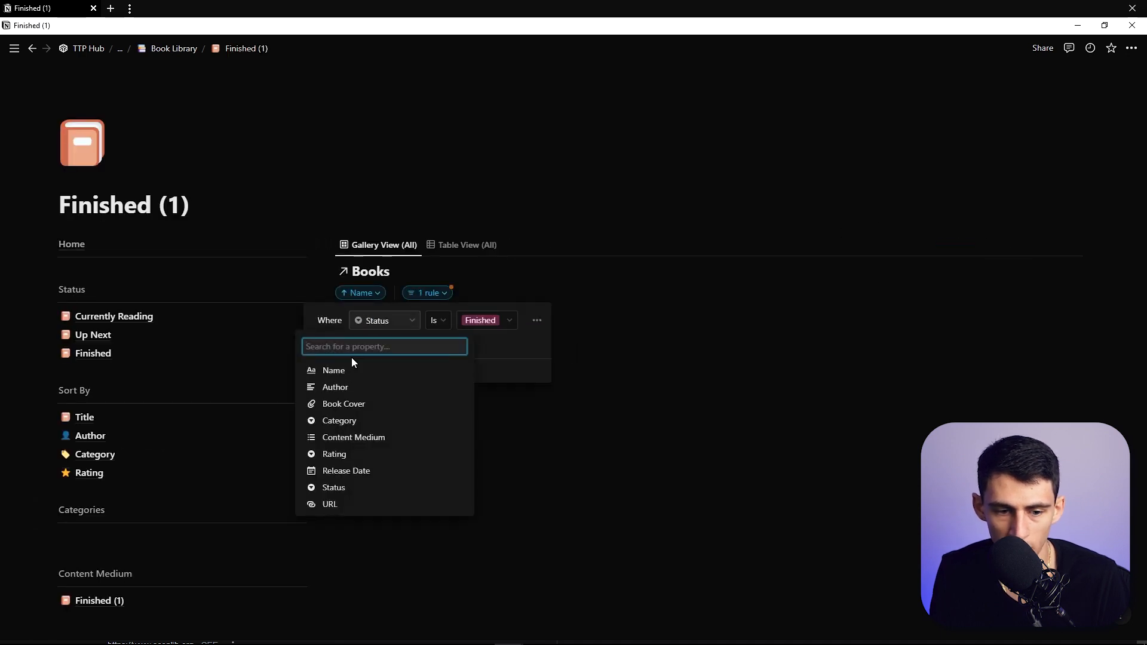
pyautogui.click(353, 436)
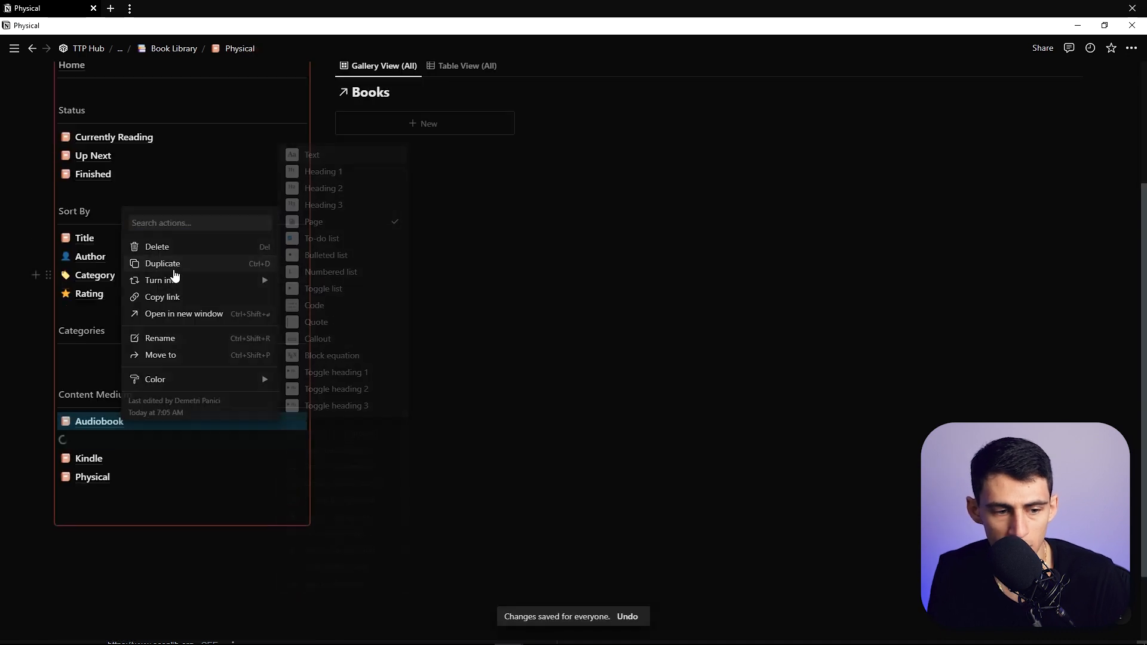
# Step: Duplicate the Audiobook page under Categories and rename it Productivity
pyautogui.click(163, 264)
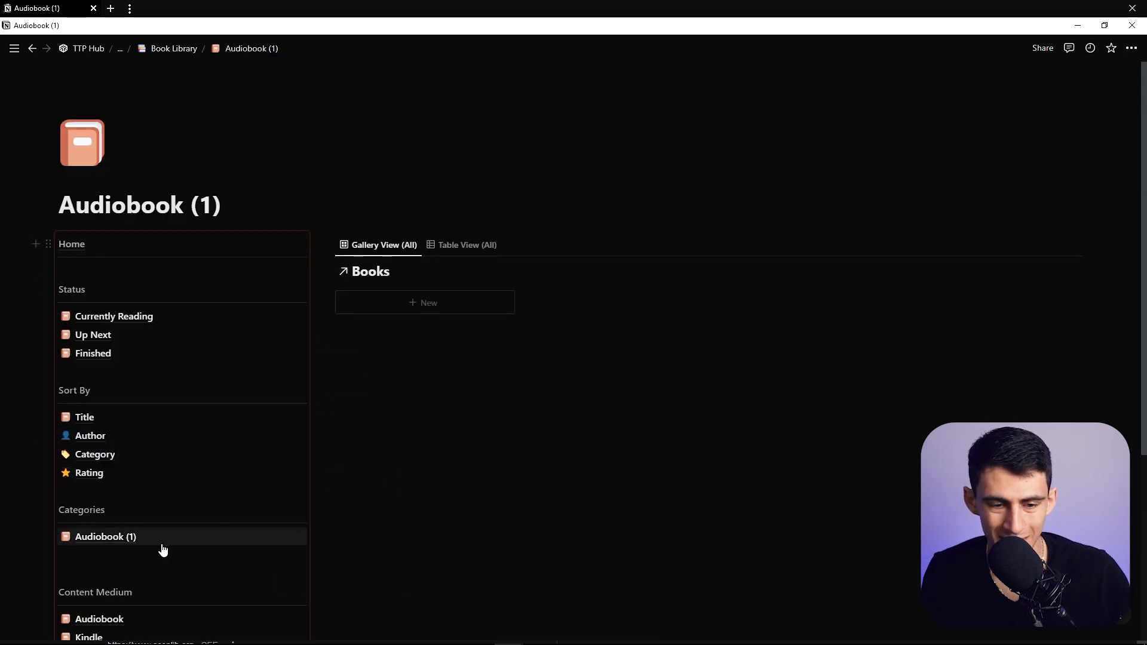
pyautogui.doubleClick(140, 205)
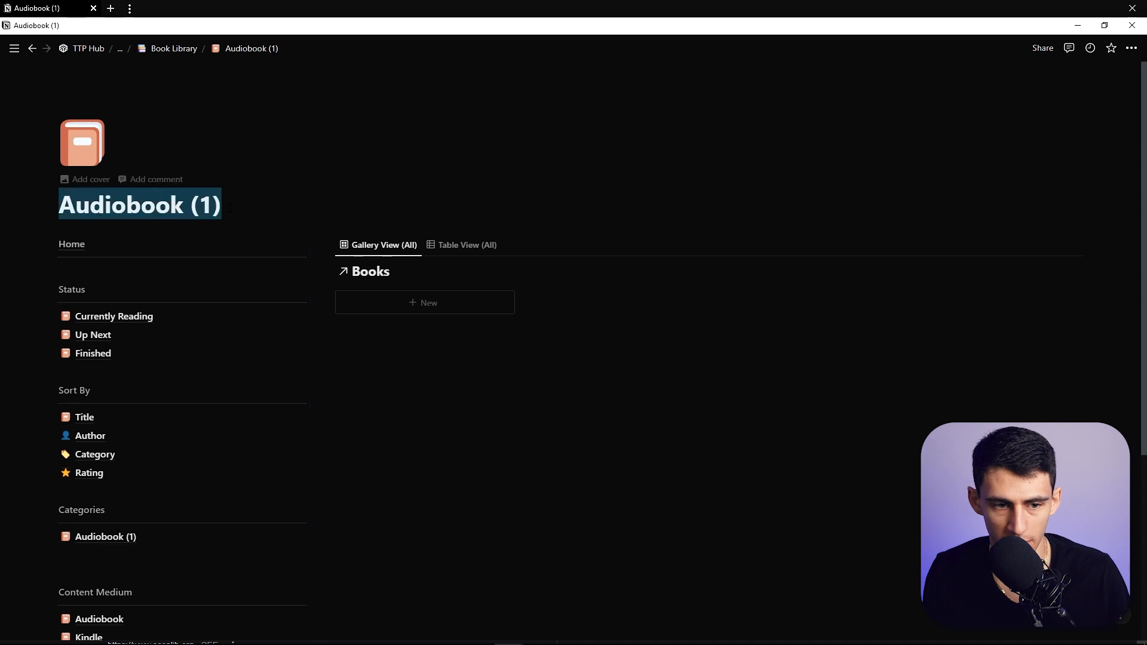
pyautogui.write('Productivity')
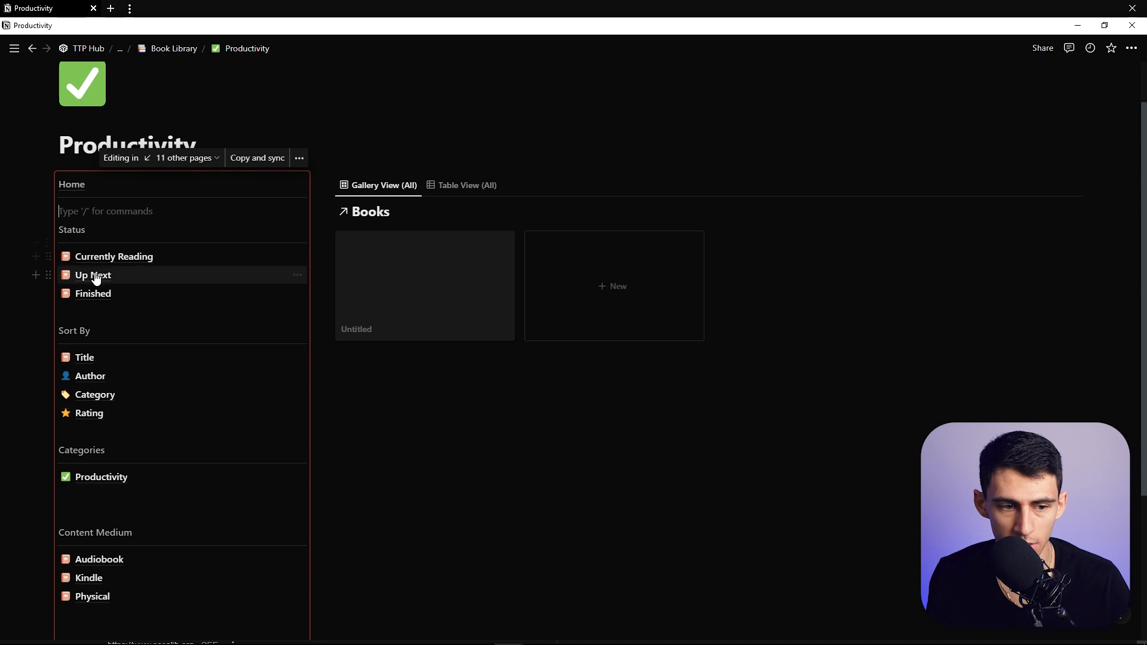
# Step: Return to the Book Library home and open the Audiobook page
pyautogui.click(173, 49)
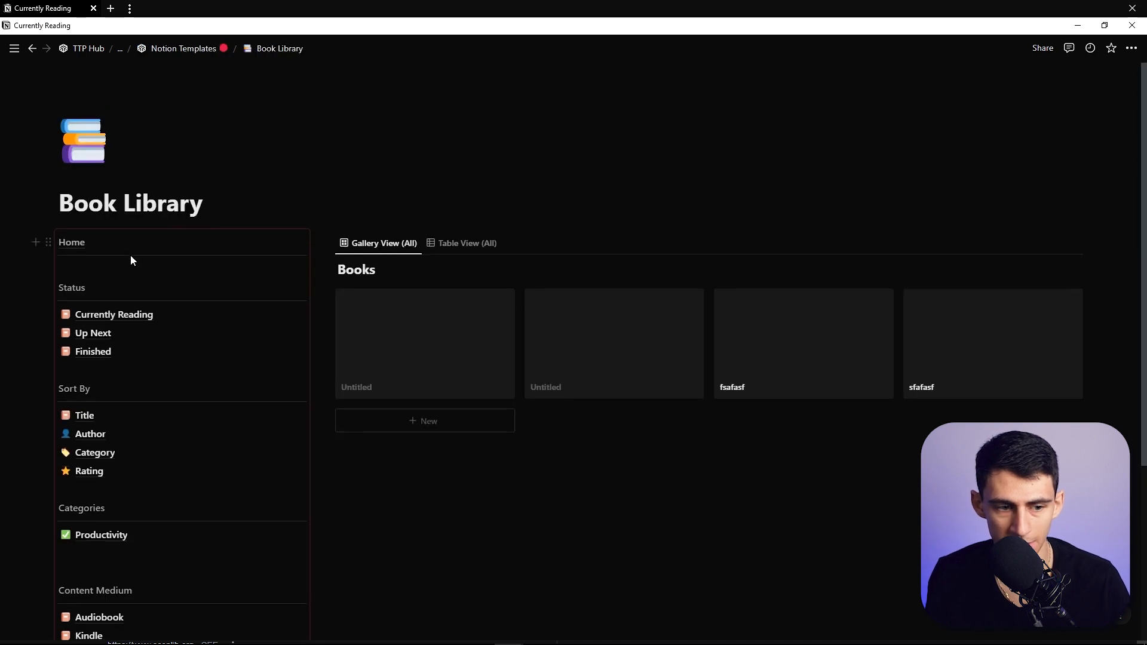
pyautogui.click(98, 617)
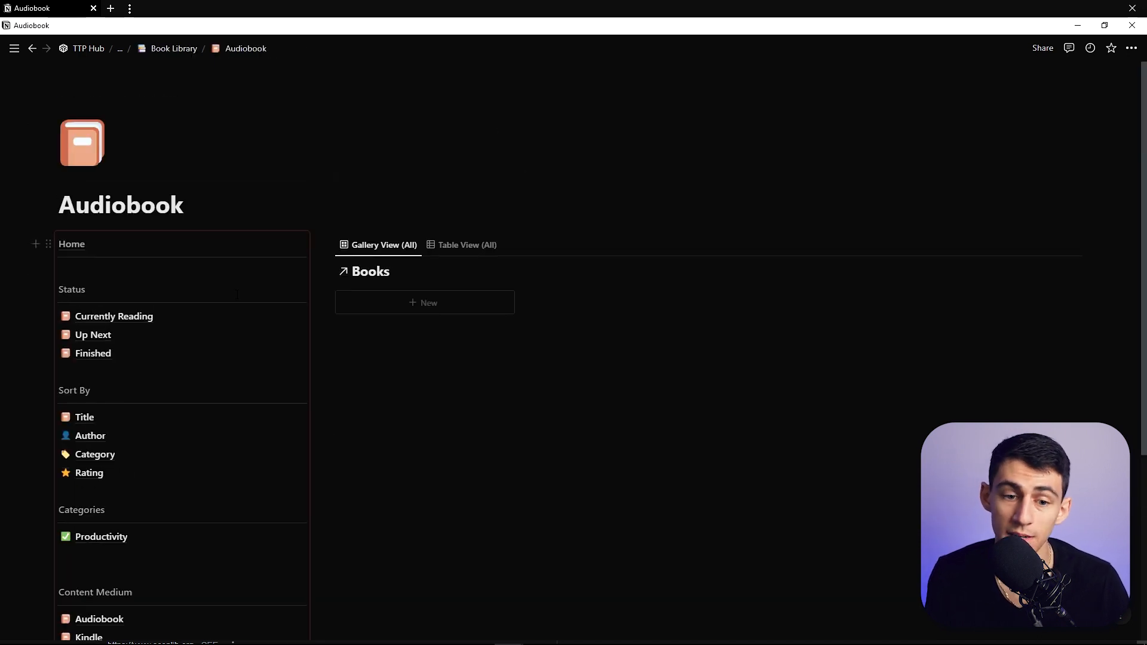